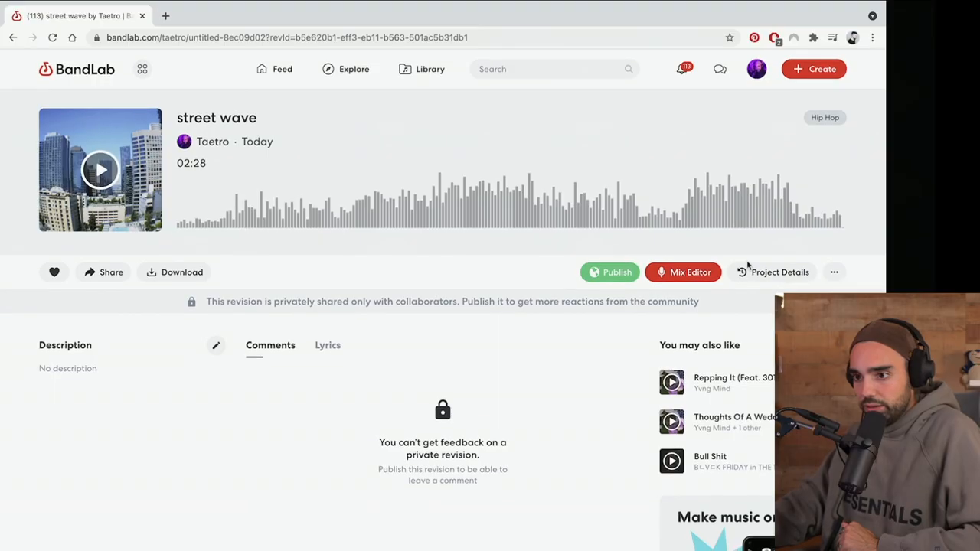
Open the street wave project in the Mix Editor, loading its tracks and sampler pads.
{"action": "left_click", "coordinate": [780, 272]}
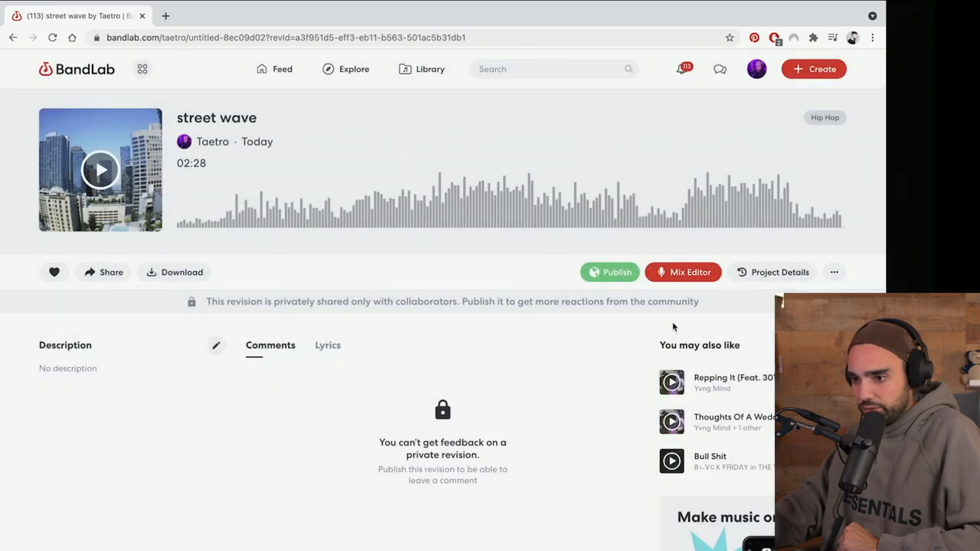
{"action": "left_click", "coordinate": [682, 272]}
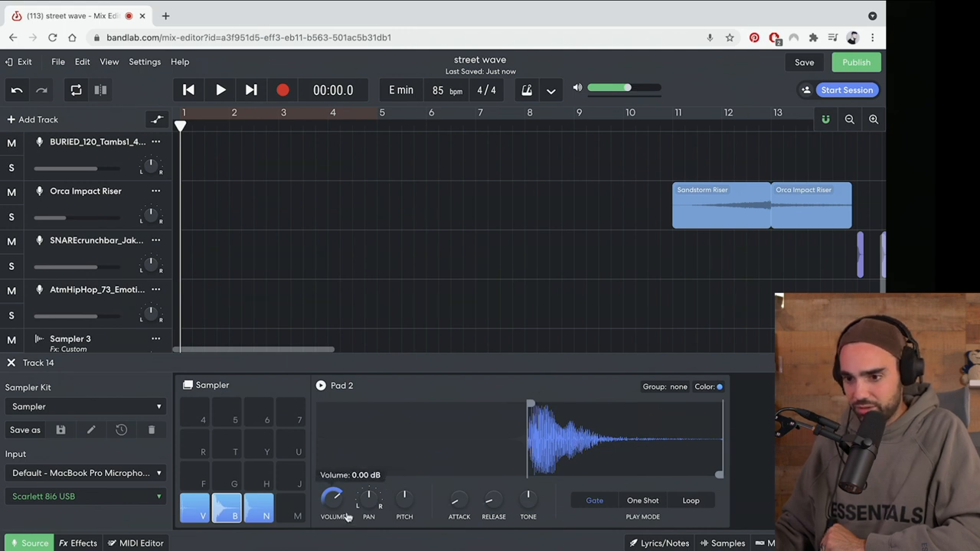
Turn down Pad 2's volume, adjust the pads, and lower Track 14's volume slider.
{"action": "left_click_drag", "start_coordinate": [332, 498], "coordinate": [332, 509]}
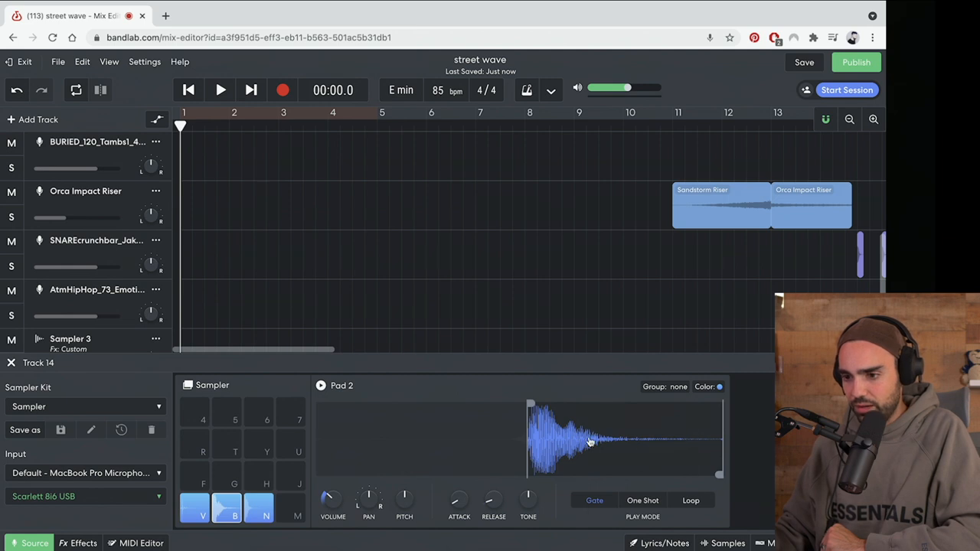
{"action": "right_click", "coordinate": [590, 440]}
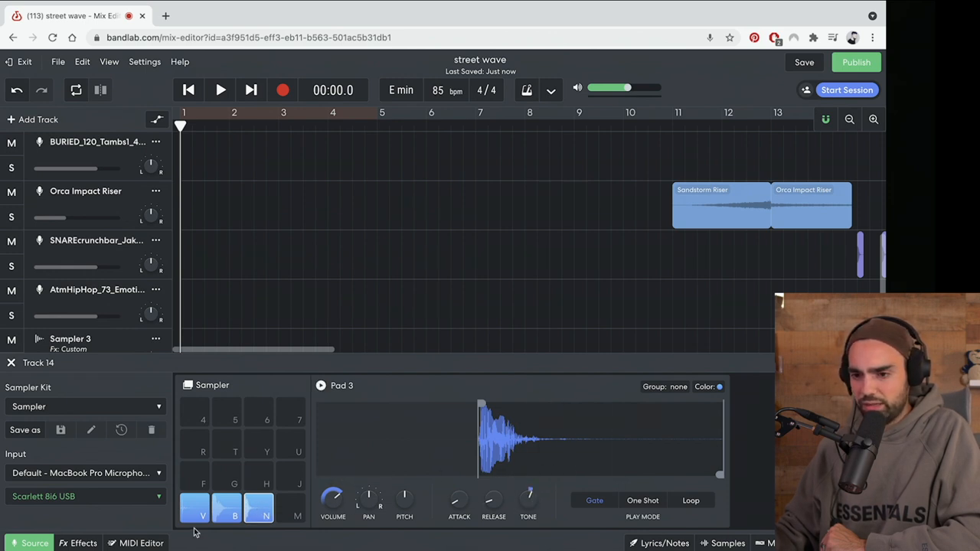
{"action": "scroll", "scroll_direction": "down", "scroll_amount": 3}
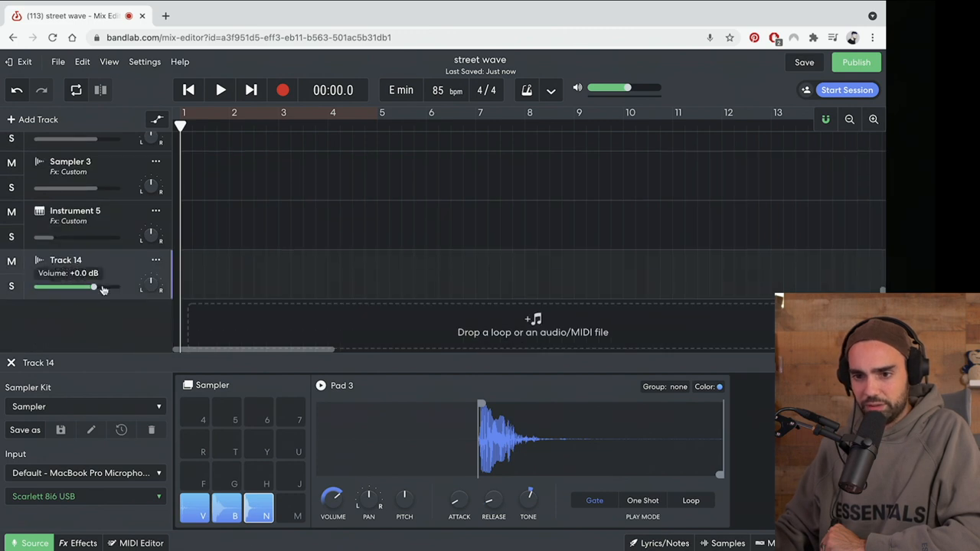
{"action": "left_click_drag", "start_coordinate": [92, 285], "coordinate": [70, 285]}
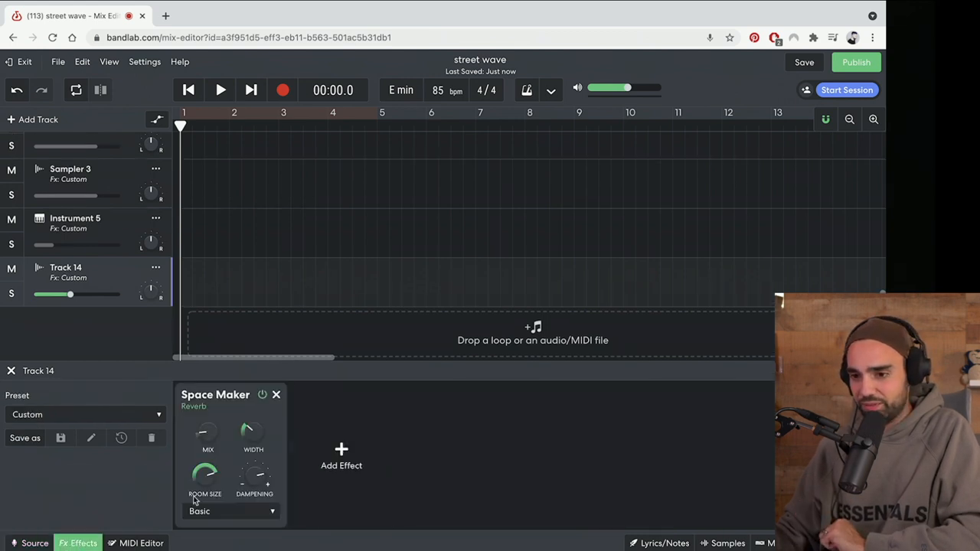
Add the Puff Pie fuzz distortion to Track 14's effects chain.
{"action": "left_click", "coordinate": [342, 457]}
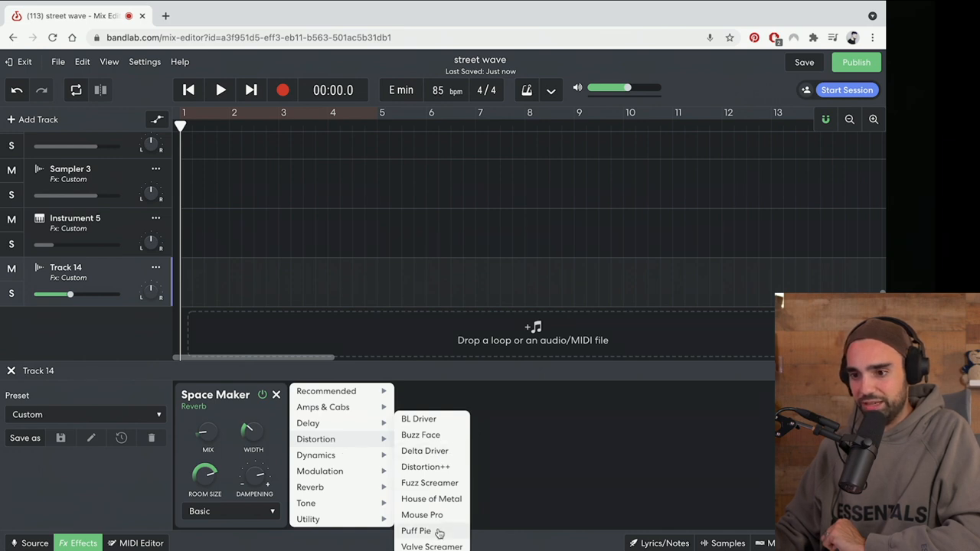
{"action": "left_click", "coordinate": [415, 530]}
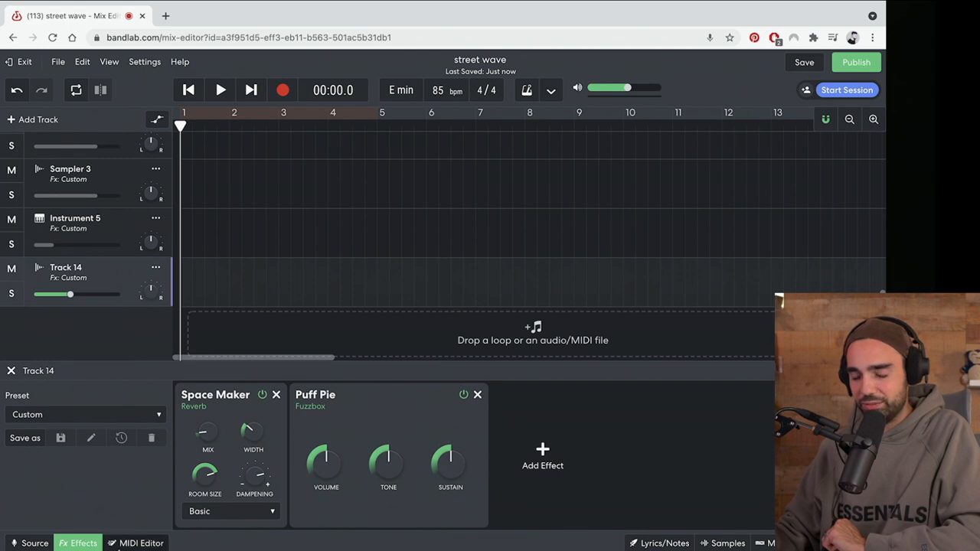
{"action": "left_click", "coordinate": [35, 543]}
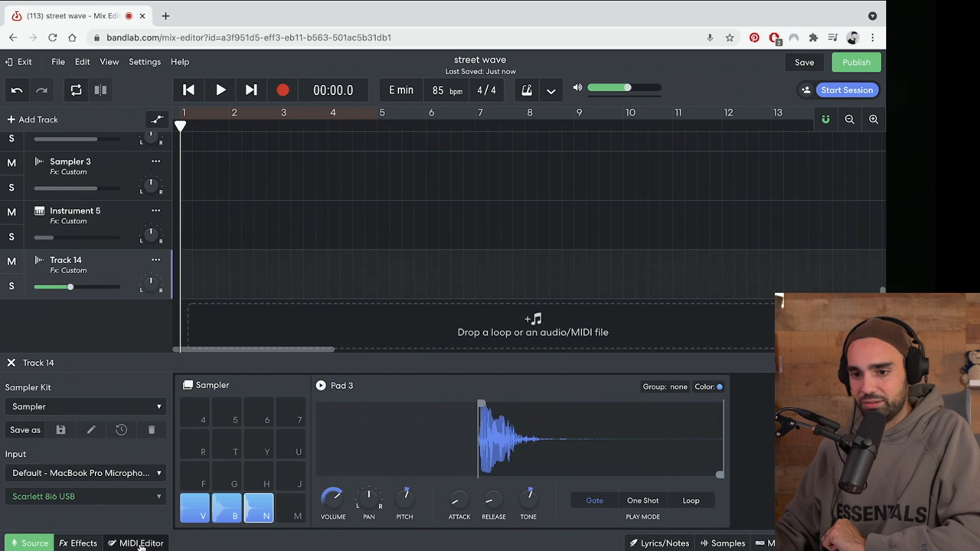
{"action": "left_click", "coordinate": [78, 543]}
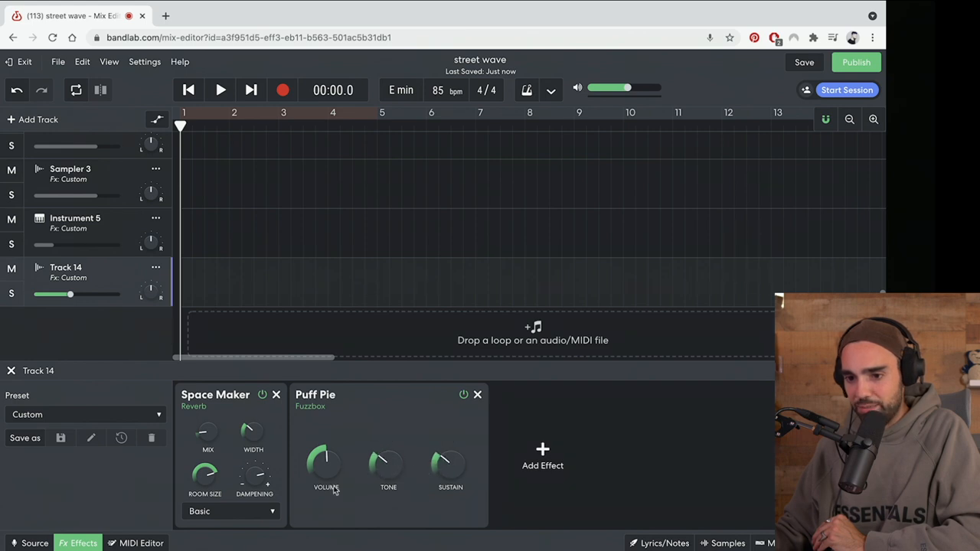
Preview the third sampler pad and place the Space Maker reverb after Puff Pie.
{"action": "left_click", "coordinate": [34, 543]}
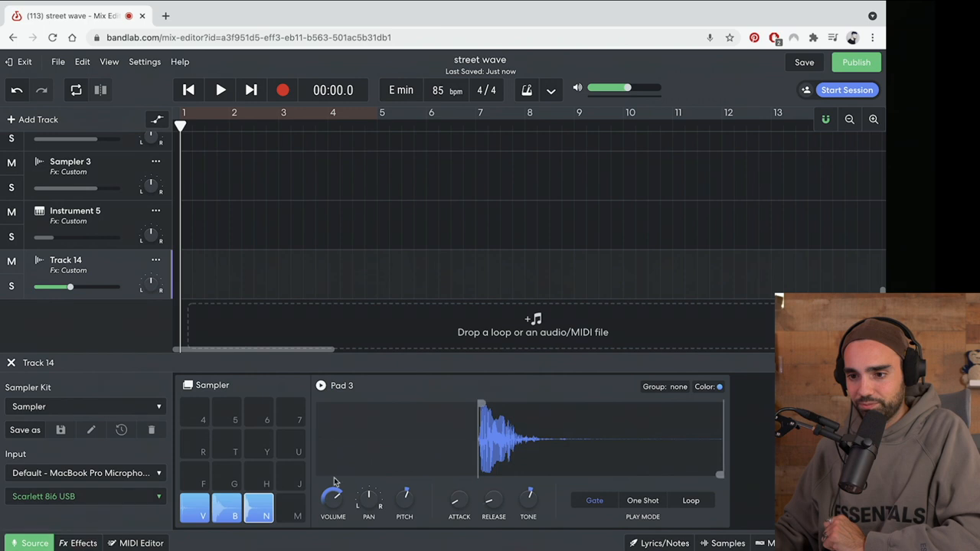
{"action": "left_click", "coordinate": [266, 507]}
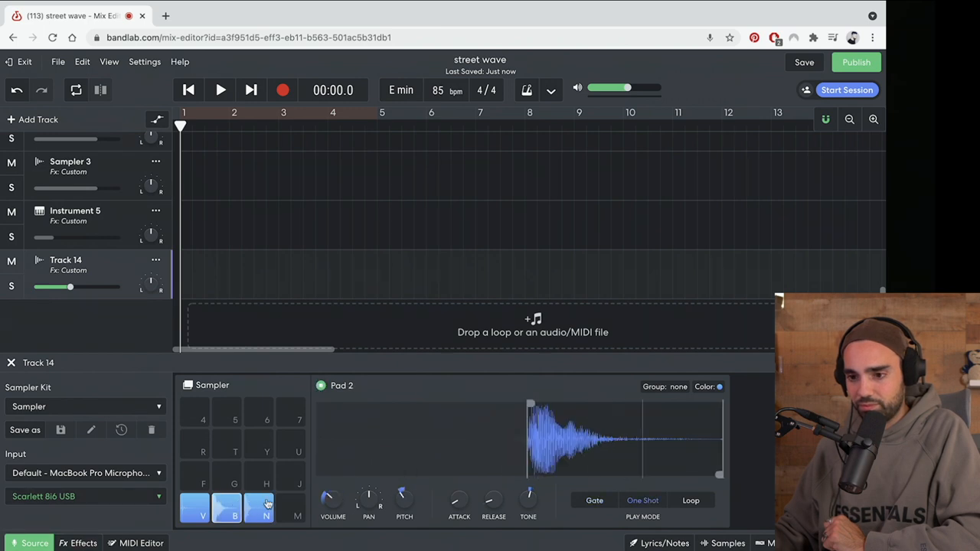
{"action": "left_click", "coordinate": [259, 508]}
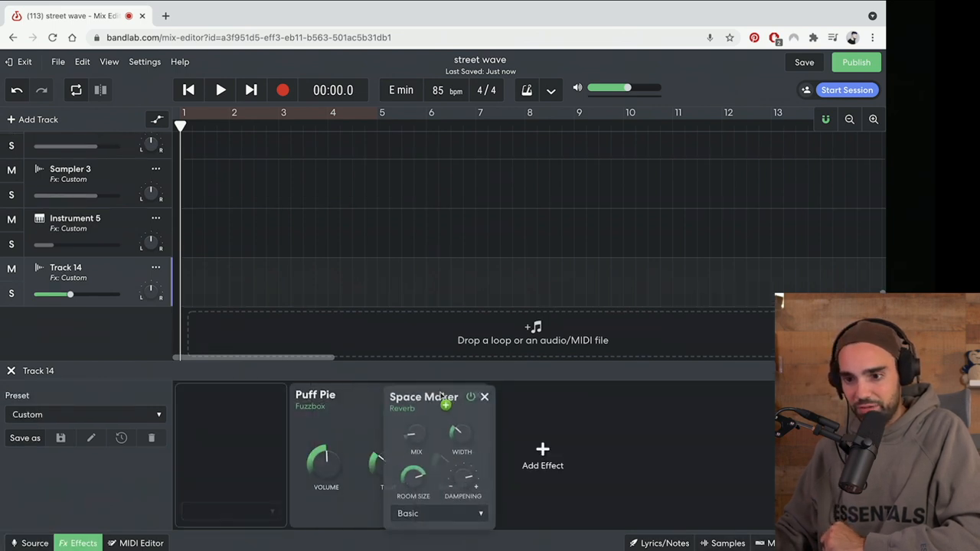
{"action": "left_click", "coordinate": [34, 543]}
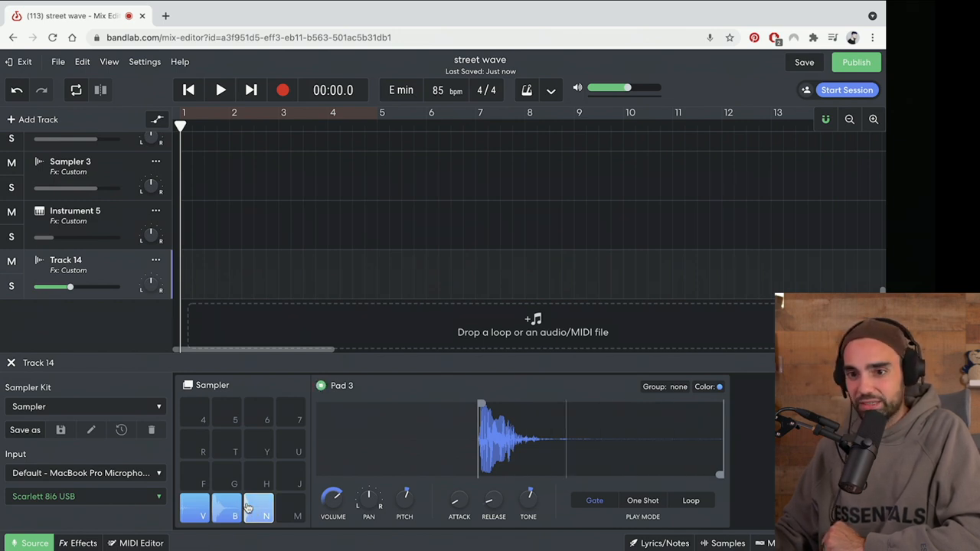
Record a short clip on Track 14 from the Launchkey Mini MK3 and move it to bar 41.
{"action": "scroll", "scroll_direction": "right", "scroll_amount": 3}
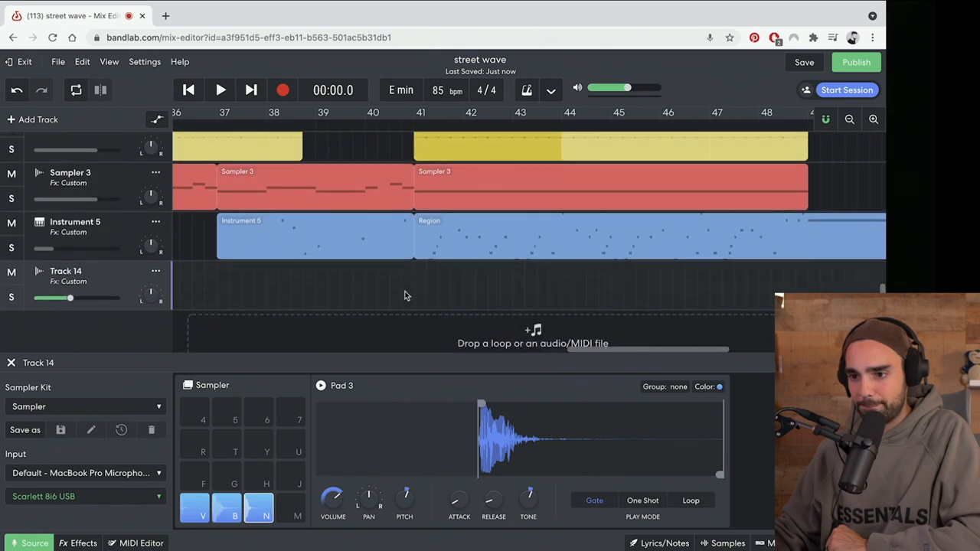
{"action": "mouse_move", "coordinate": [399, 299]}
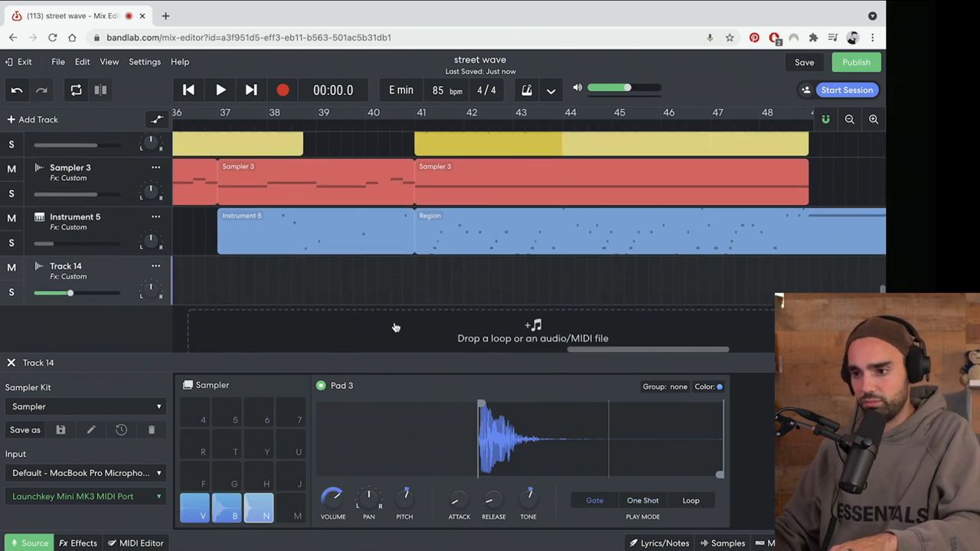
{"action": "left_click", "coordinate": [77, 543]}
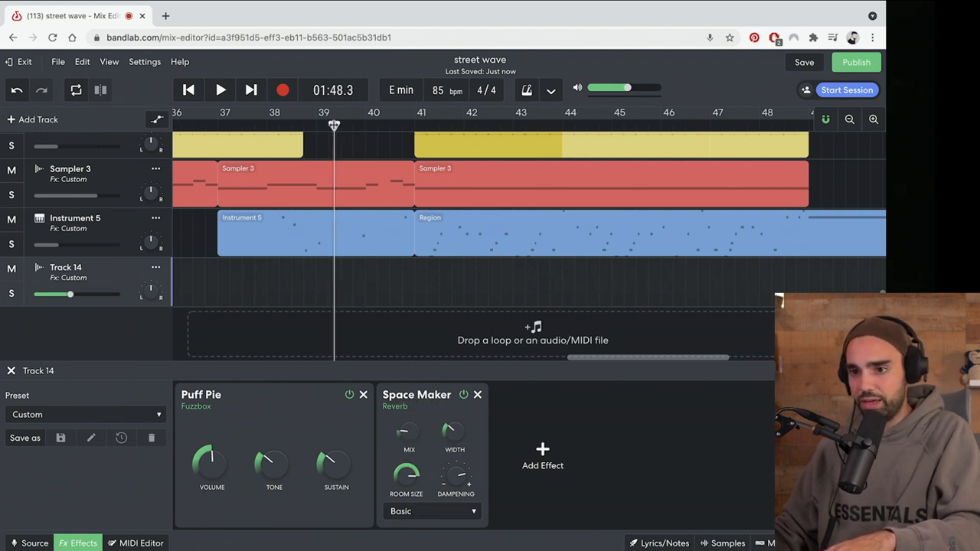
{"action": "left_click", "coordinate": [220, 90]}
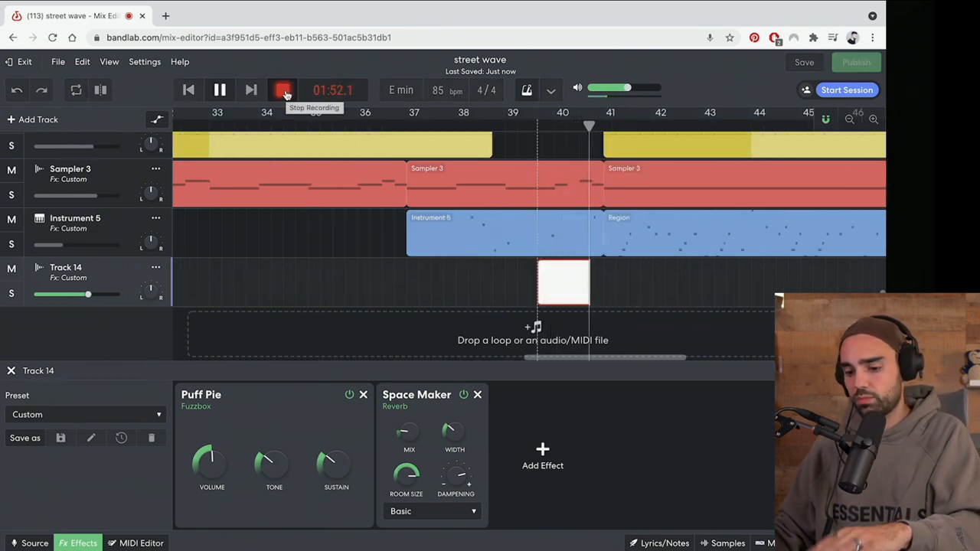
{"action": "left_click", "coordinate": [282, 90]}
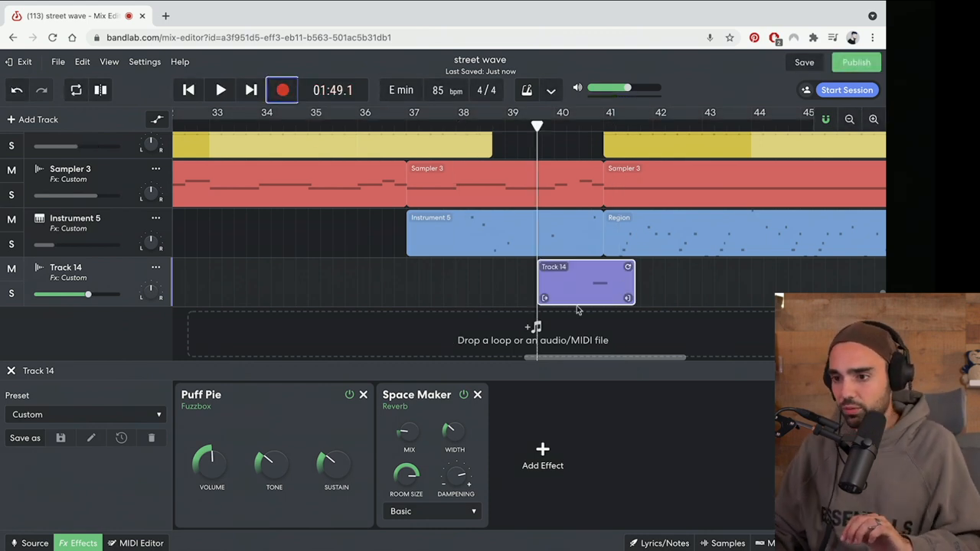
{"action": "left_click_drag", "start_coordinate": [585, 284], "coordinate": [612, 283]}
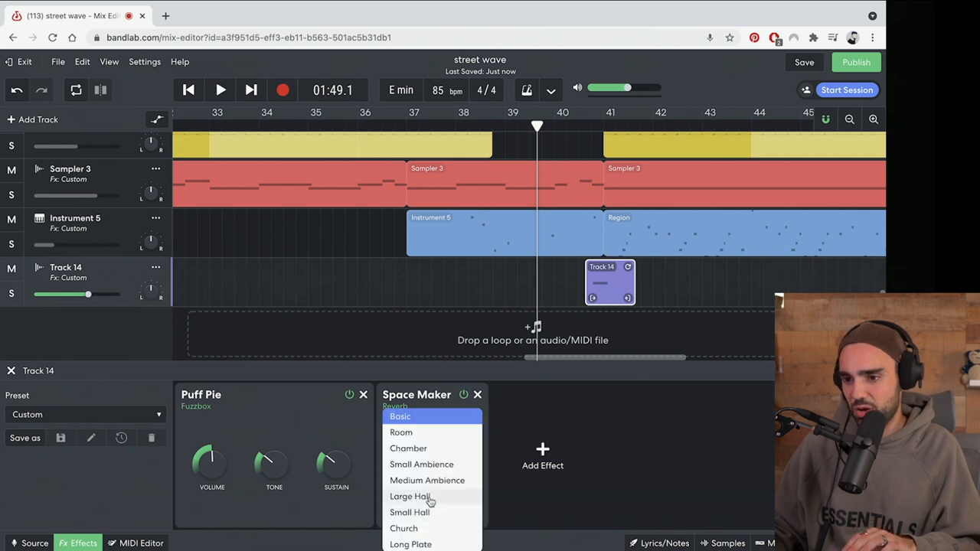
Apply the Large Hall reverb preset, play it back, then hide the effects panel.
{"action": "left_click", "coordinate": [410, 496]}
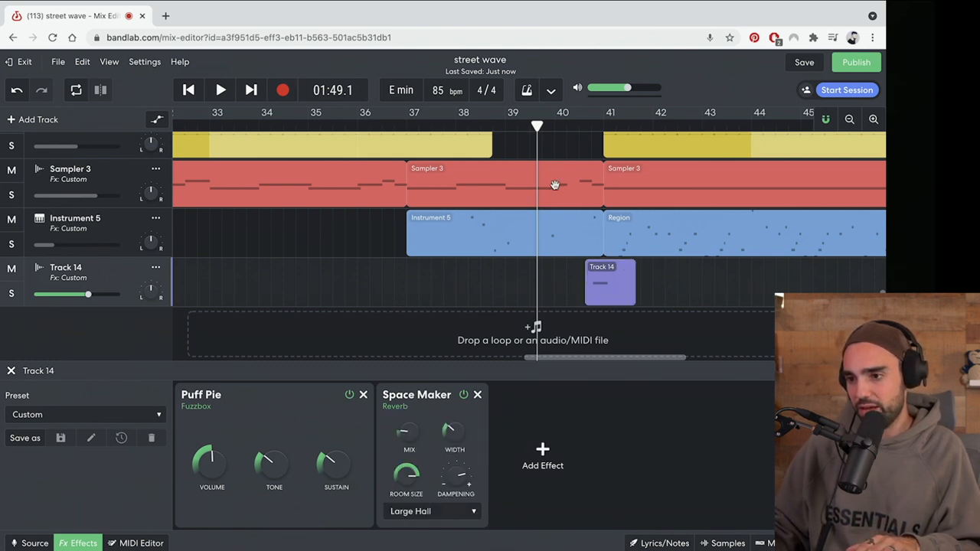
{"action": "left_click", "coordinate": [219, 90]}
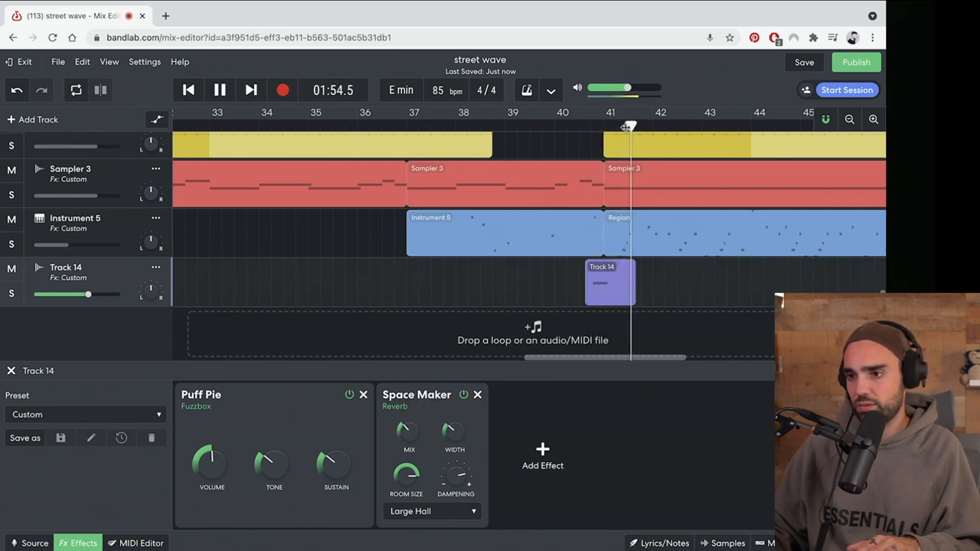
{"action": "left_click", "coordinate": [596, 124]}
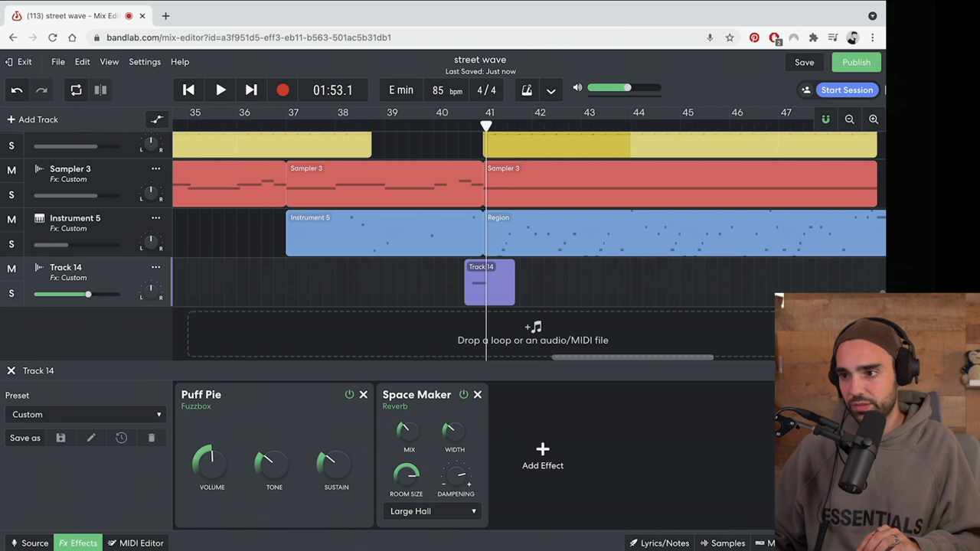
{"action": "left_click", "coordinate": [873, 119]}
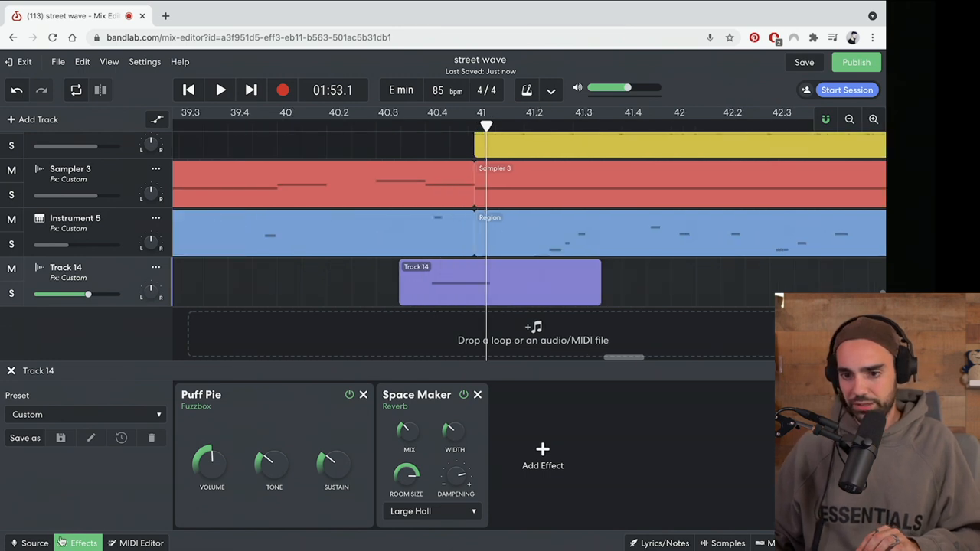
{"action": "left_click", "coordinate": [10, 371]}
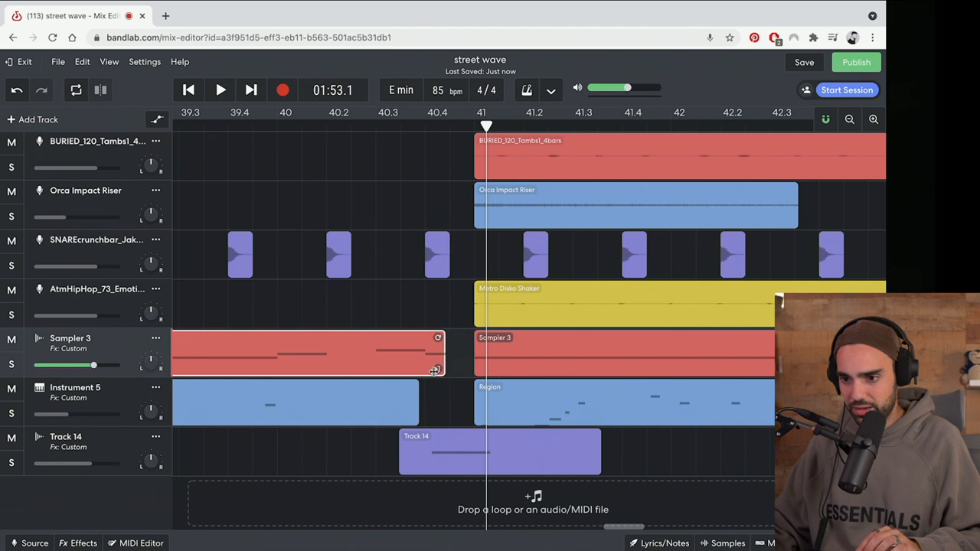
Trim the Sampler 3 clip to end before bar 40.4 and select Track 14's clip.
{"action": "scroll", "scroll_direction": "up", "scroll_amount": 3}
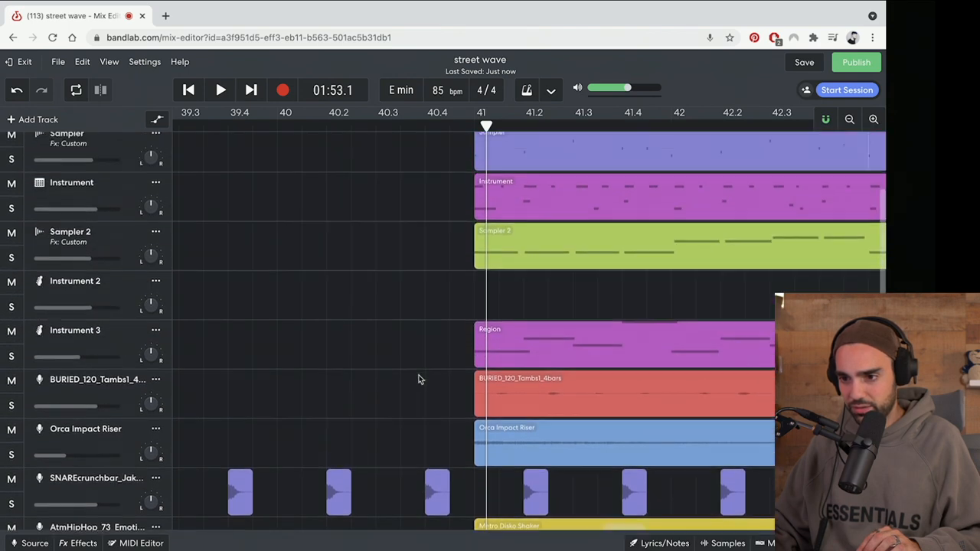
{"action": "scroll", "scroll_direction": "down", "scroll_amount": 3}
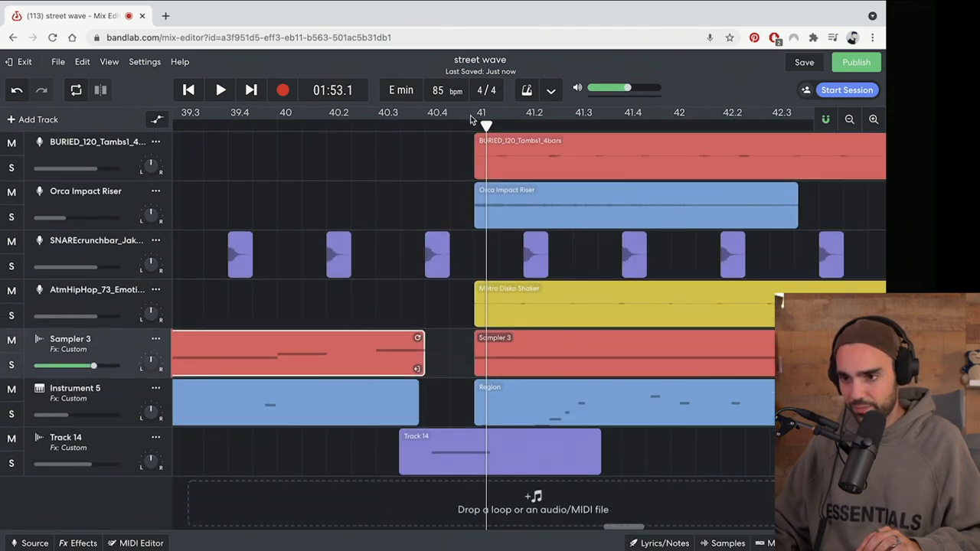
{"action": "left_click", "coordinate": [220, 90]}
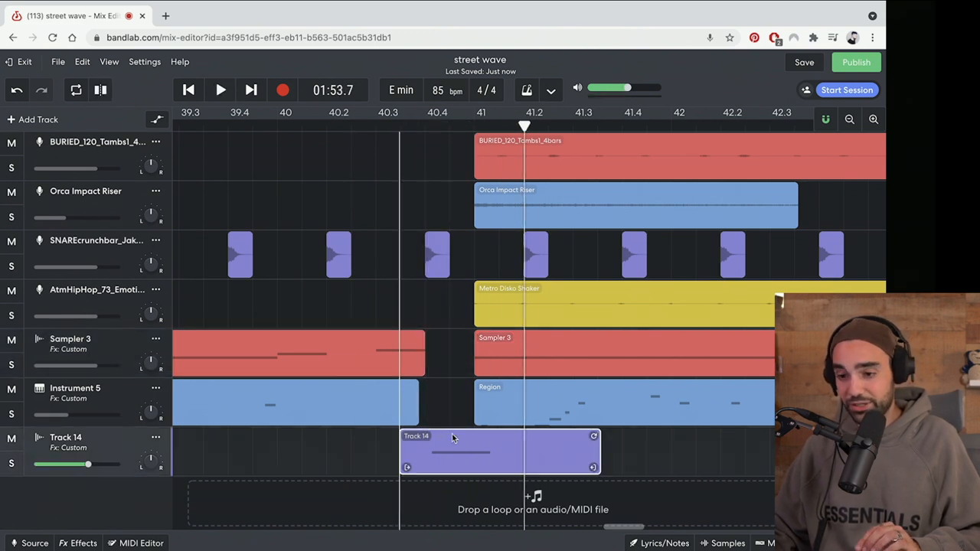
{"action": "left_click", "coordinate": [141, 543]}
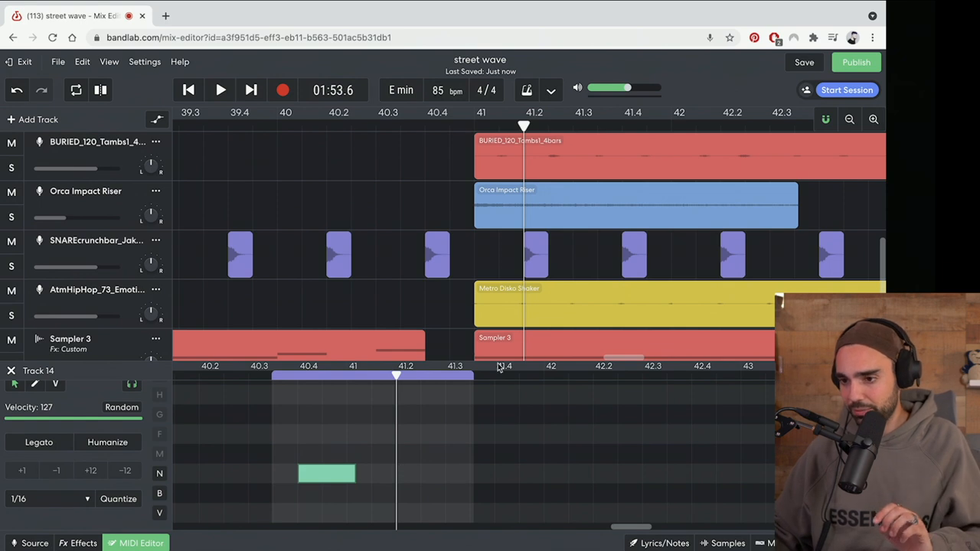
{"action": "mouse_move", "coordinate": [440, 322]}
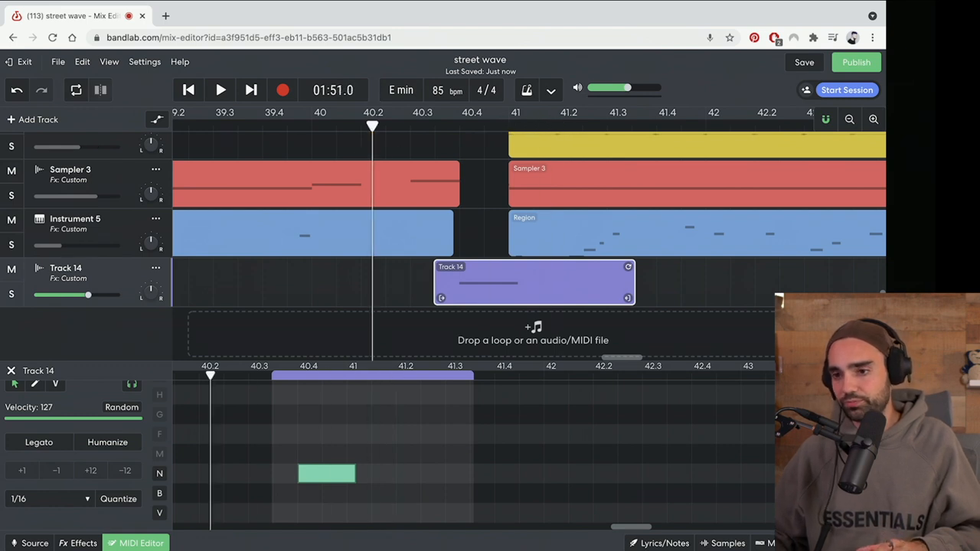
Play the arrangement from bar 40.2 with Track 14's single note in the editor.
{"action": "left_click", "coordinate": [219, 89]}
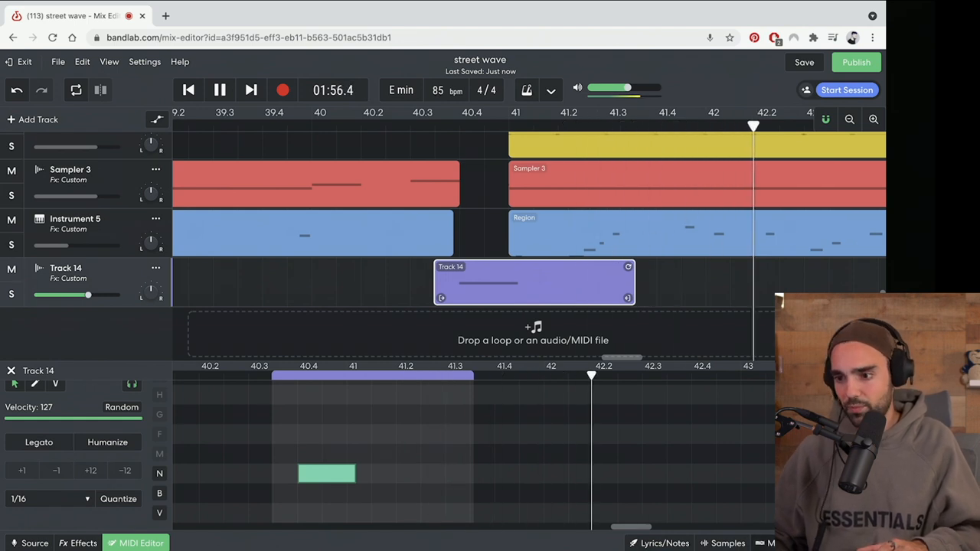
{"action": "left_click", "coordinate": [220, 89]}
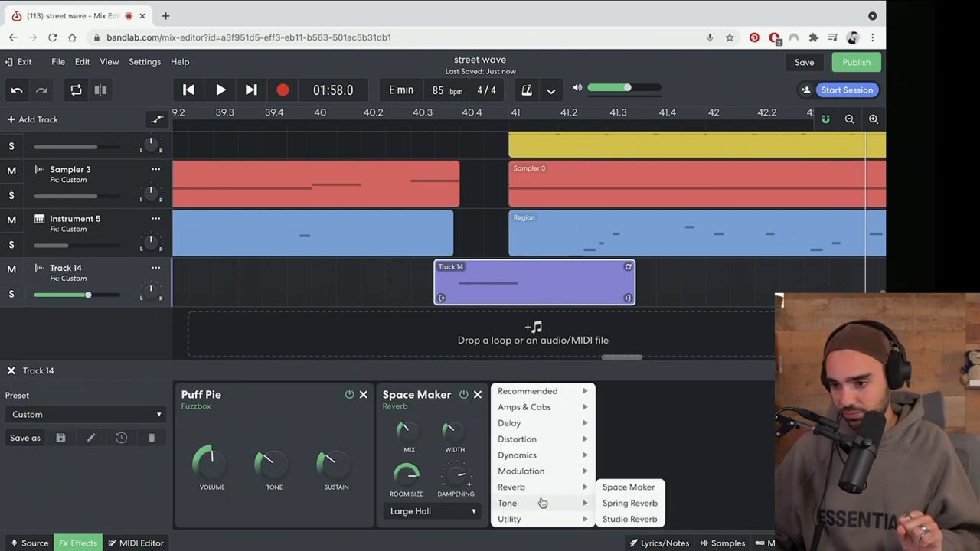
{"action": "left_click", "coordinate": [507, 504]}
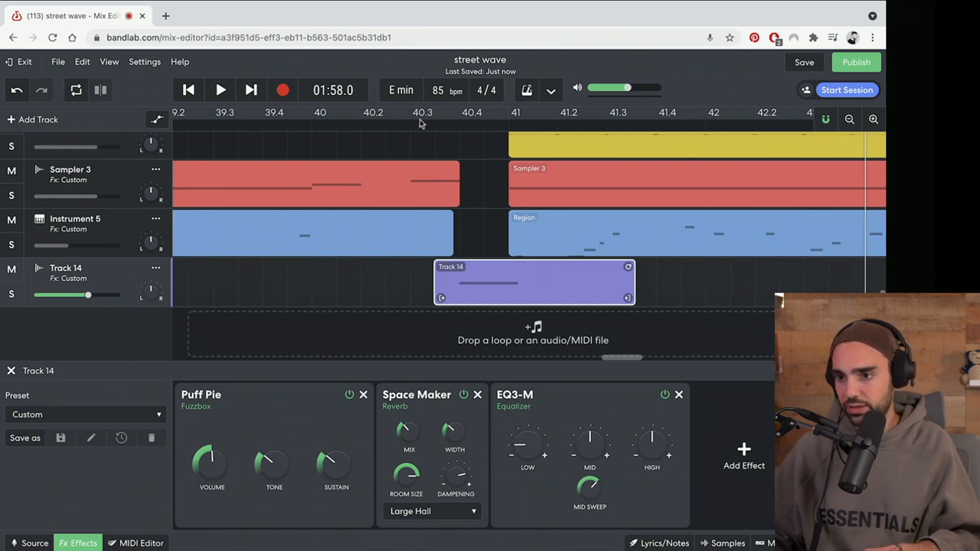
{"action": "left_click", "coordinate": [220, 90]}
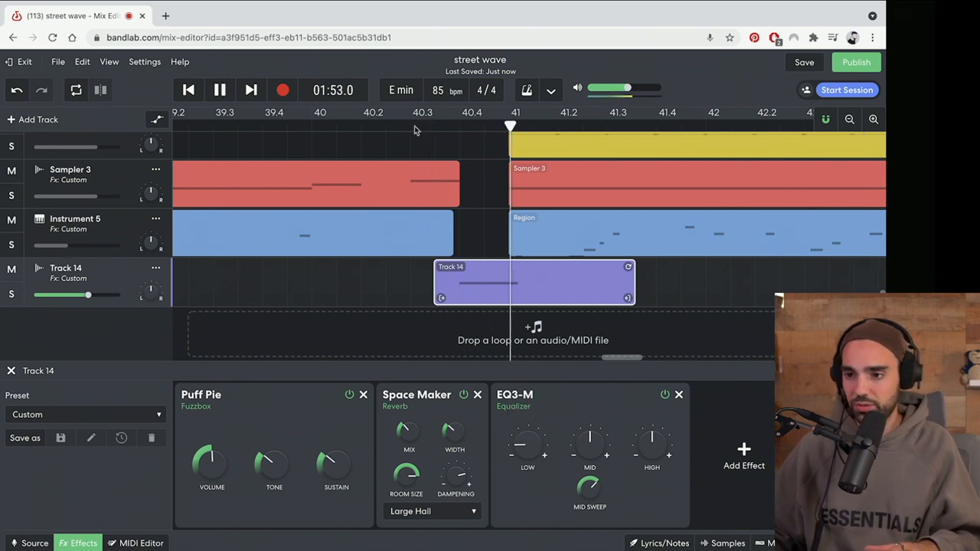
{"action": "left_click", "coordinate": [678, 395]}
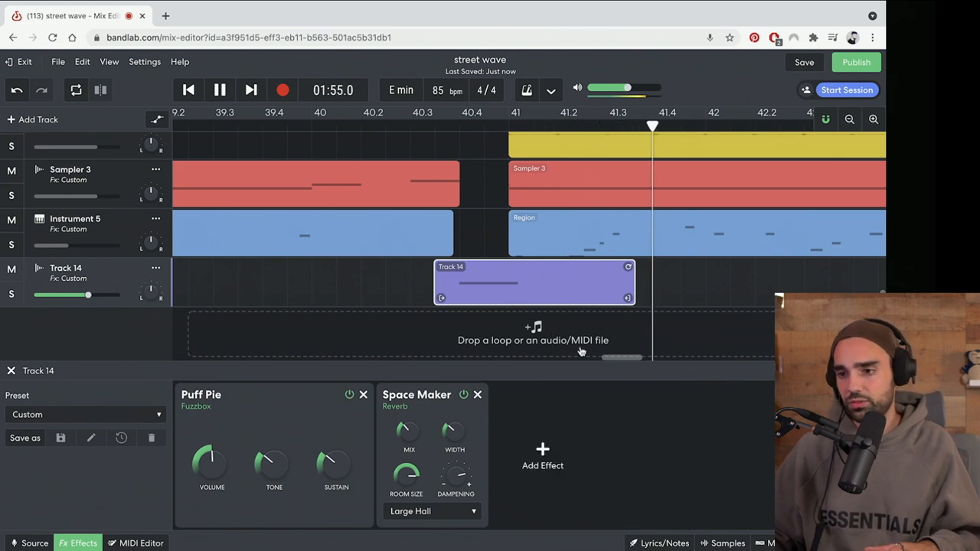
Restore the EQ3-M equalizer, hide the effects panel, and zoom out to the whole arrangement.
{"action": "left_click", "coordinate": [542, 458]}
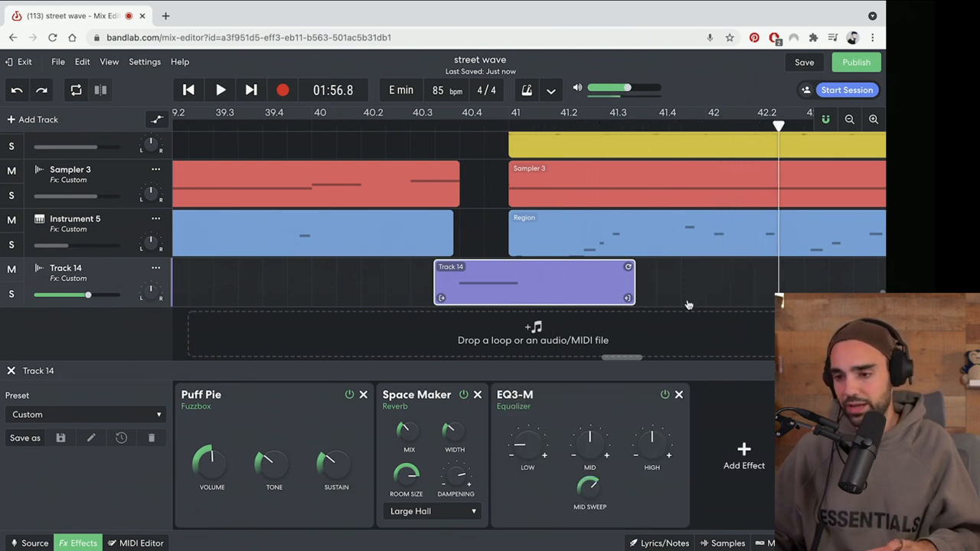
{"action": "left_click", "coordinate": [220, 90]}
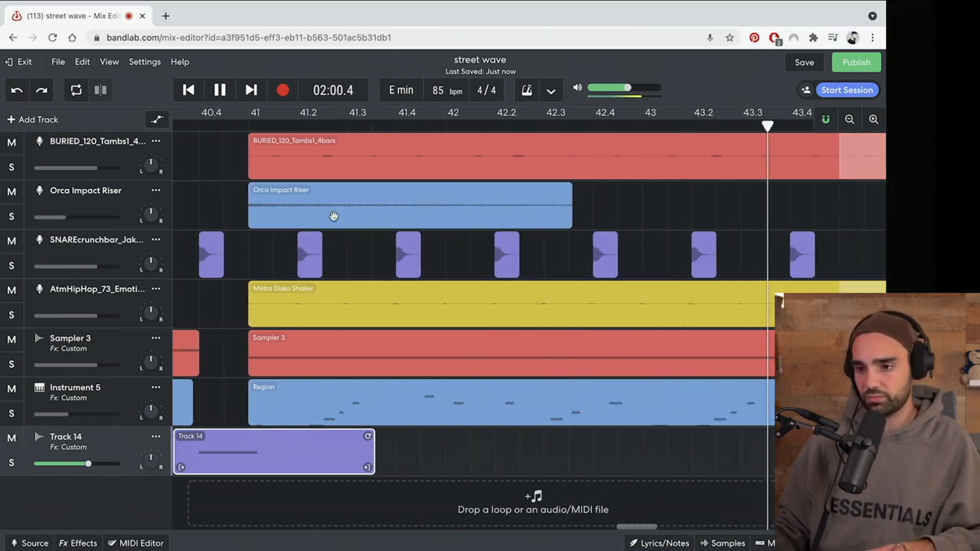
{"action": "left_click", "coordinate": [849, 119]}
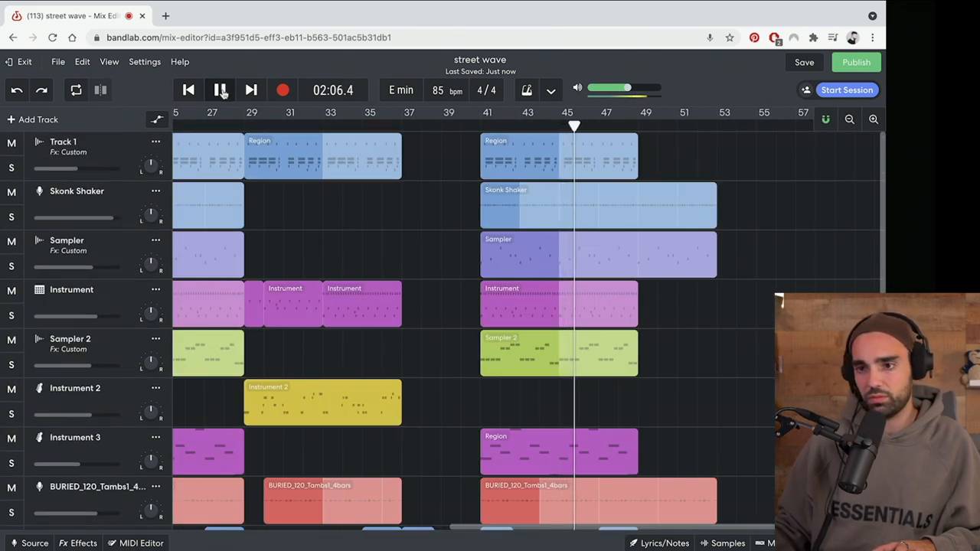
Pause playback, save a new street wave revision, and bring up the download options.
{"action": "left_click", "coordinate": [221, 89]}
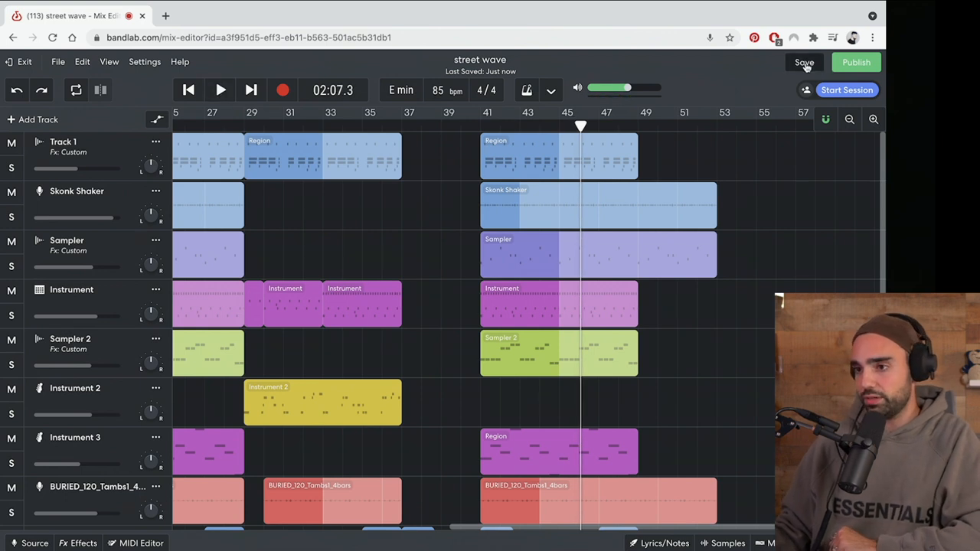
{"action": "left_click", "coordinate": [804, 62]}
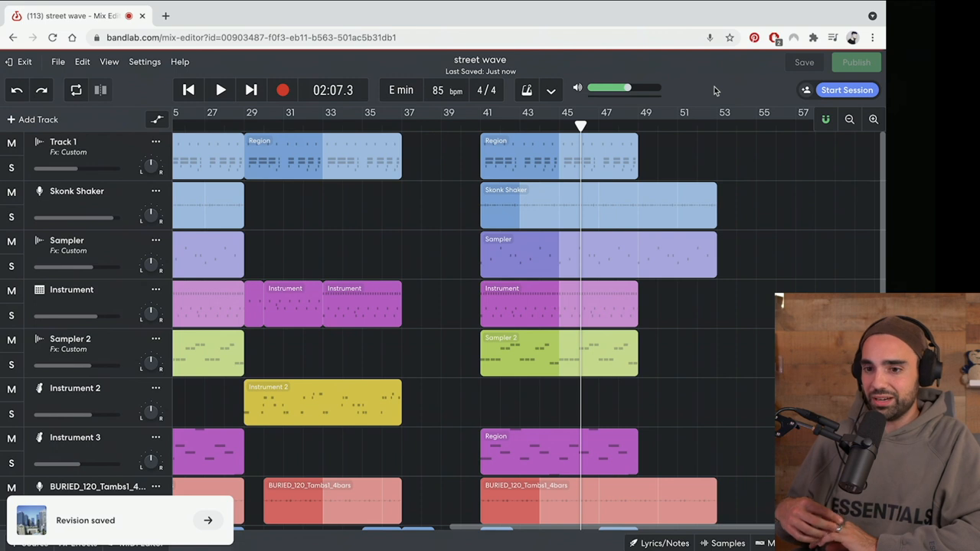
{"action": "left_click", "coordinate": [58, 62]}
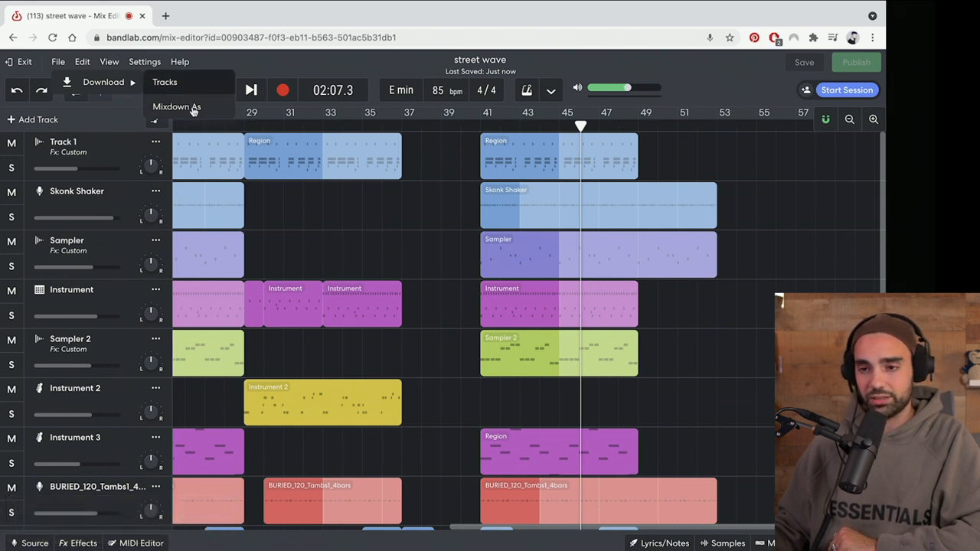
Export the whole street wave mix as a single uncompressed WAV mixdown.
{"action": "left_click", "coordinate": [177, 107]}
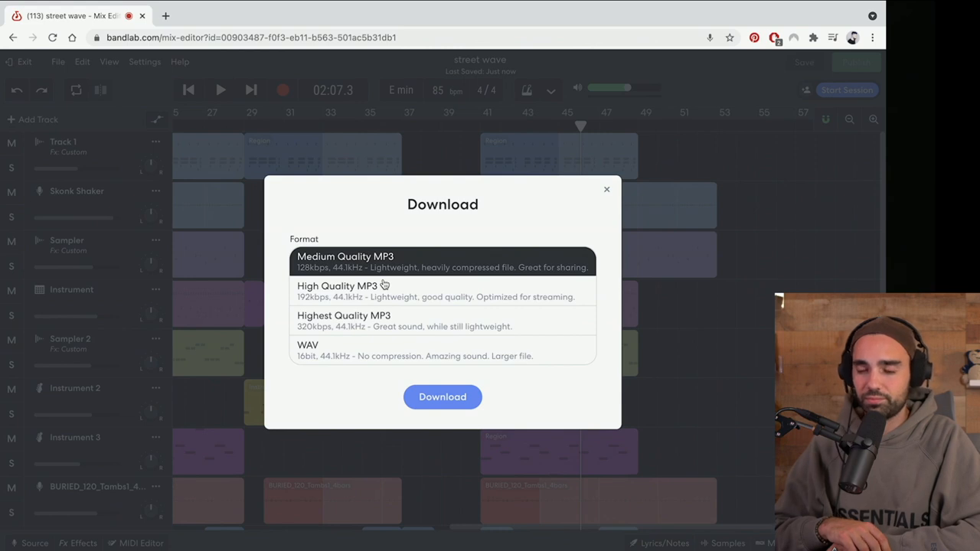
{"action": "mouse_move", "coordinate": [336, 315]}
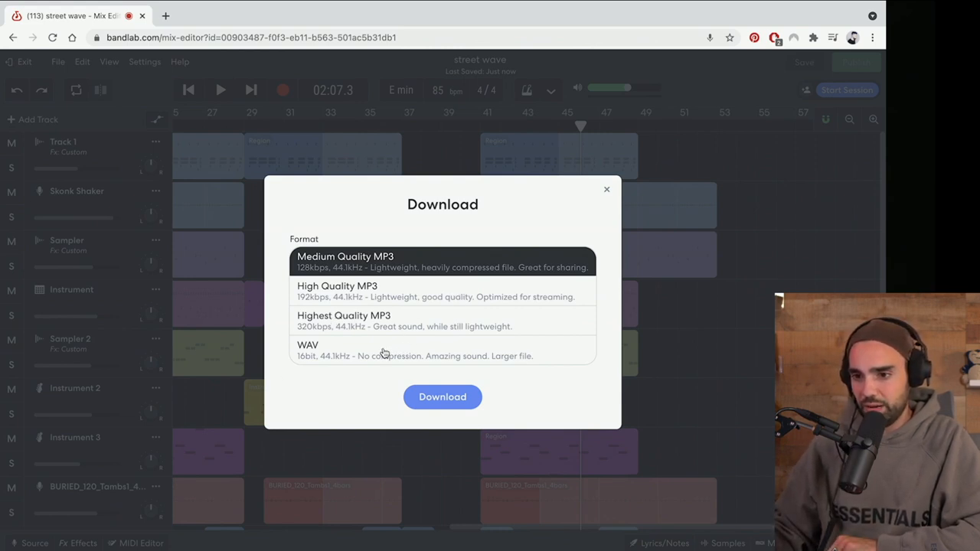
{"action": "mouse_move", "coordinate": [374, 352]}
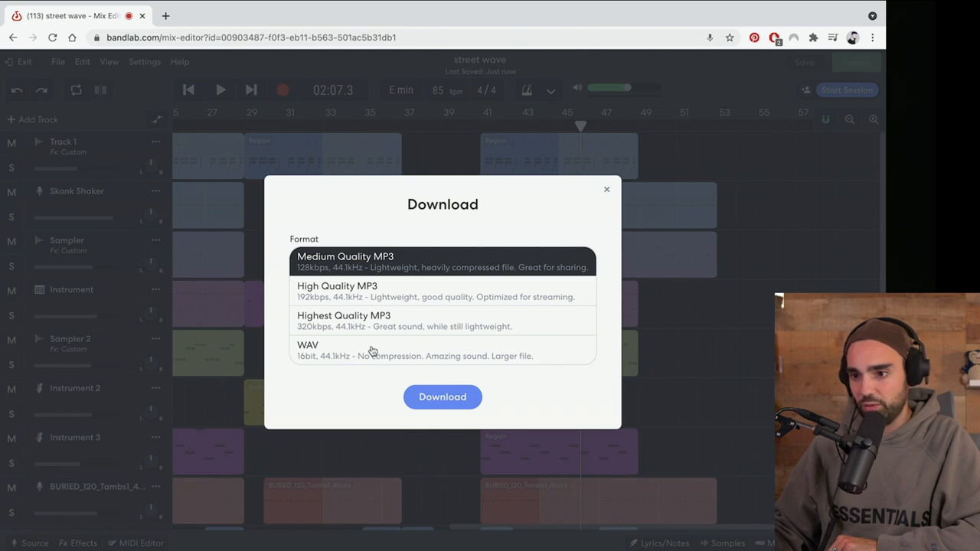
{"action": "left_click", "coordinate": [442, 350]}
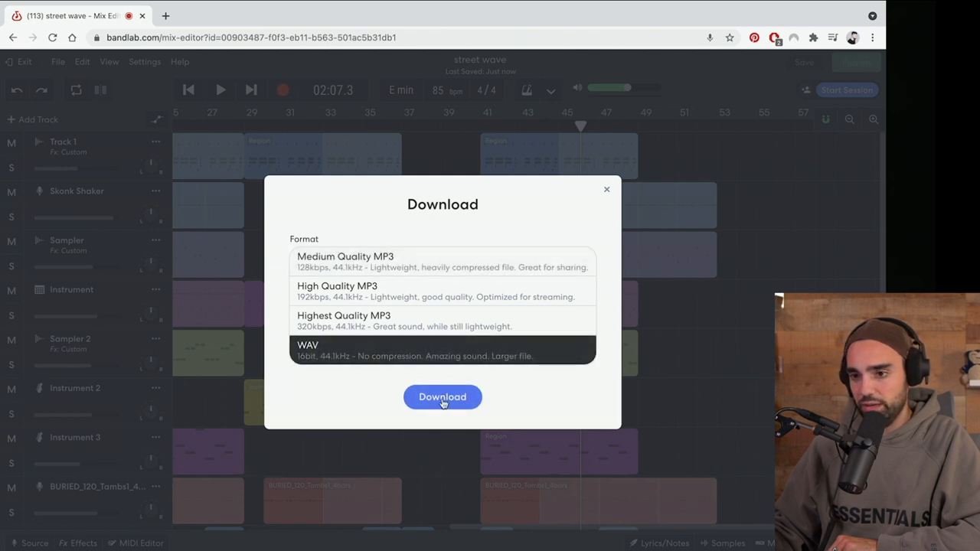
{"action": "left_click", "coordinate": [441, 396]}
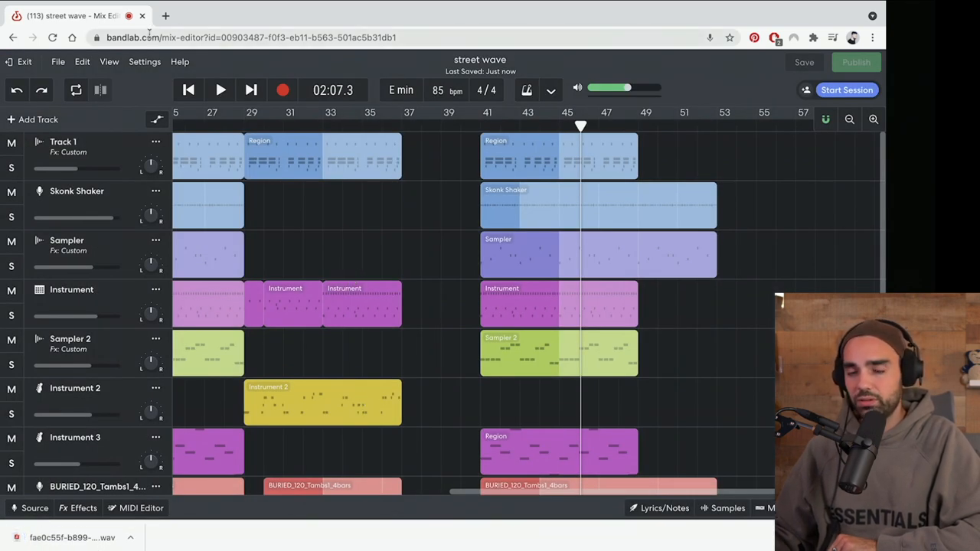
{"action": "left_click", "coordinate": [165, 16]}
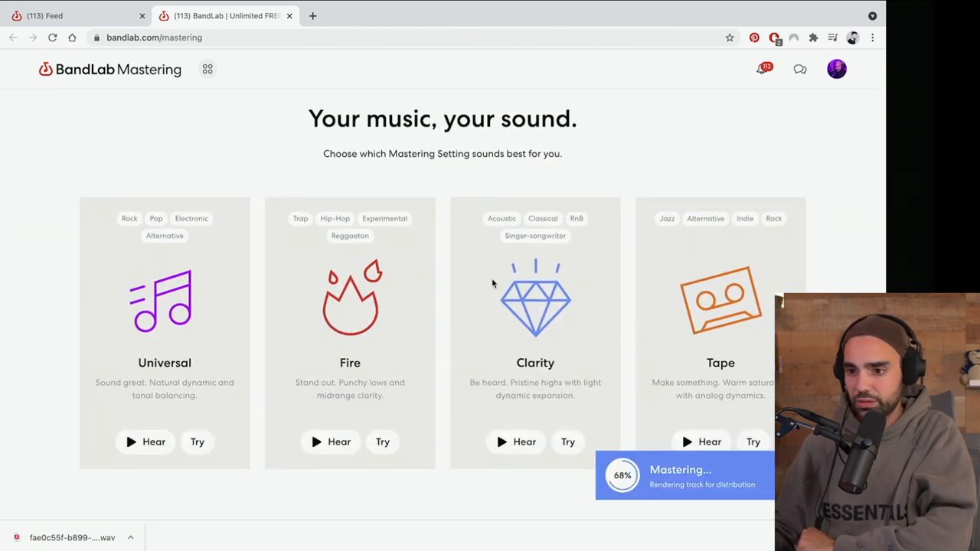
{"action": "scroll", "scroll_direction": "up", "scroll_amount": 3}
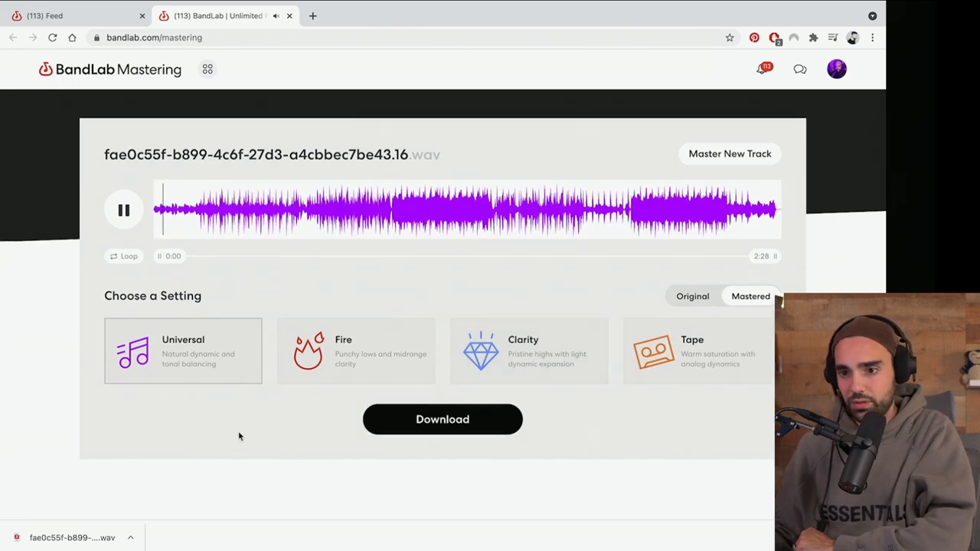
{"action": "scroll", "scroll_direction": "up", "scroll_amount": 3}
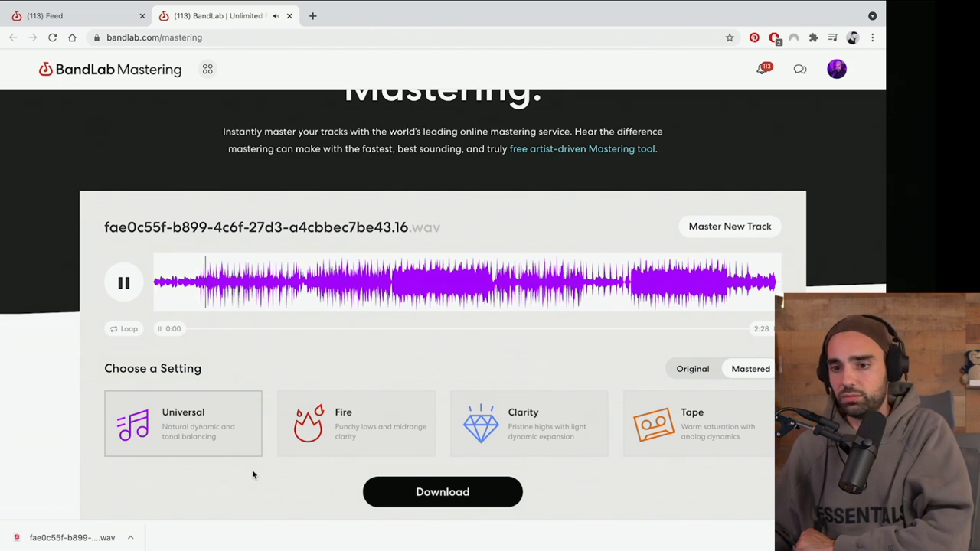
{"action": "mouse_move", "coordinate": [613, 348]}
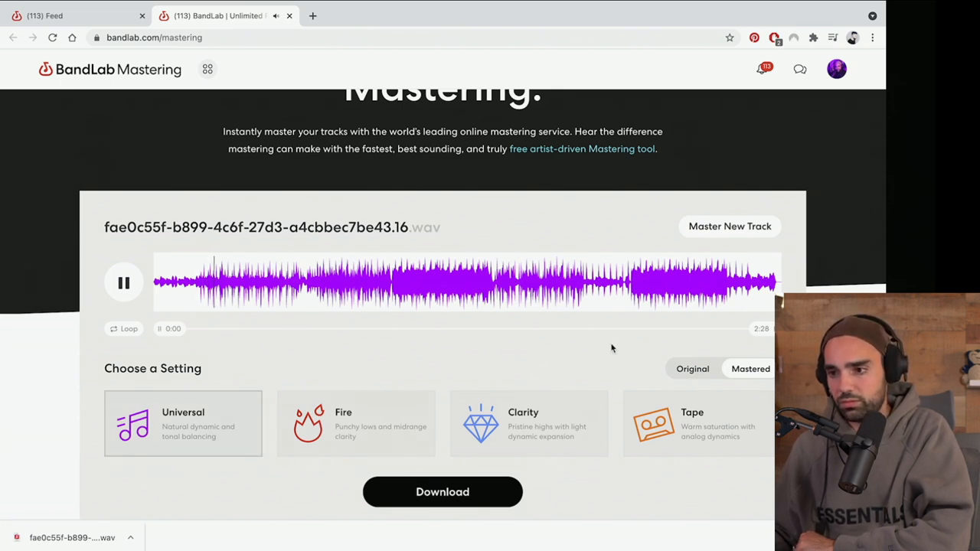
{"action": "left_click", "coordinate": [692, 372]}
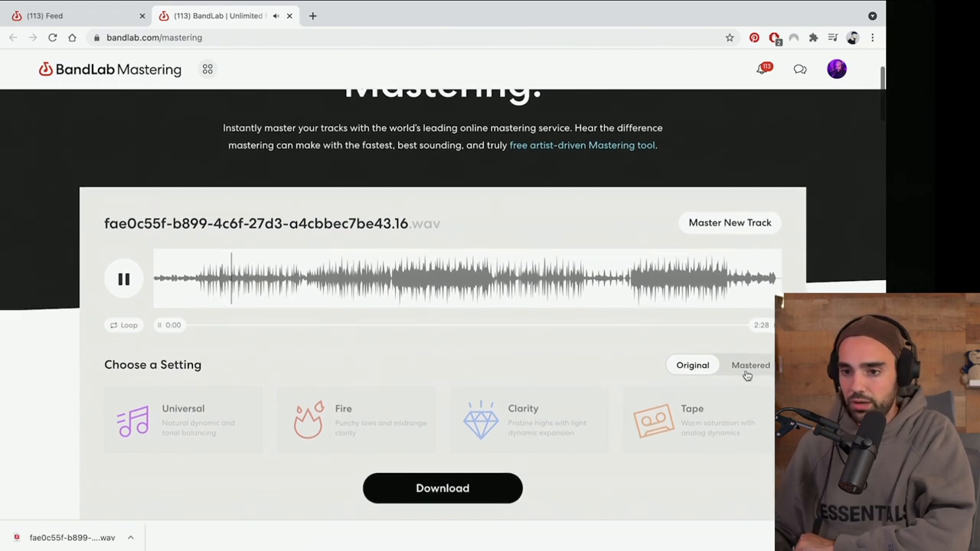
{"action": "left_click", "coordinate": [751, 365]}
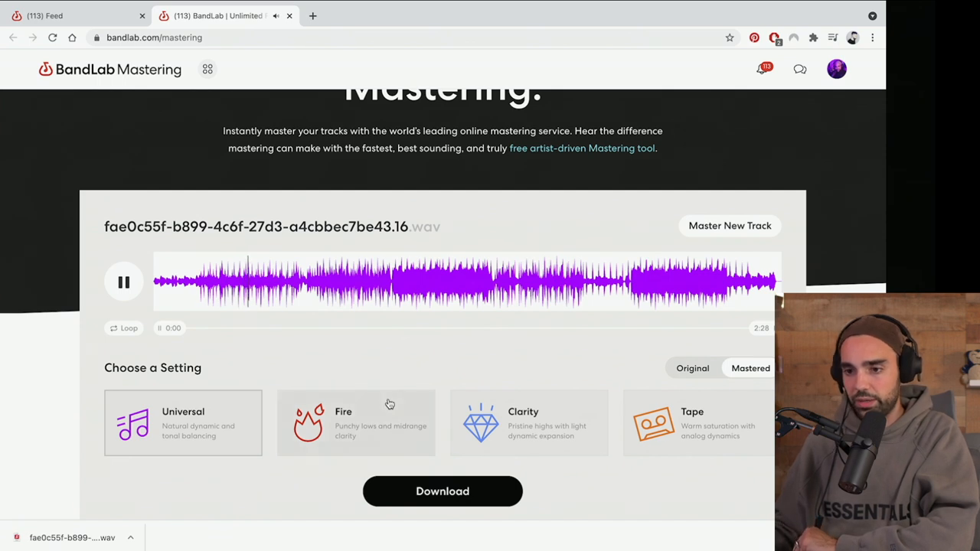
Apply the Fire mastering preset, then compare the original against the mastered version.
{"action": "left_click", "coordinate": [355, 423]}
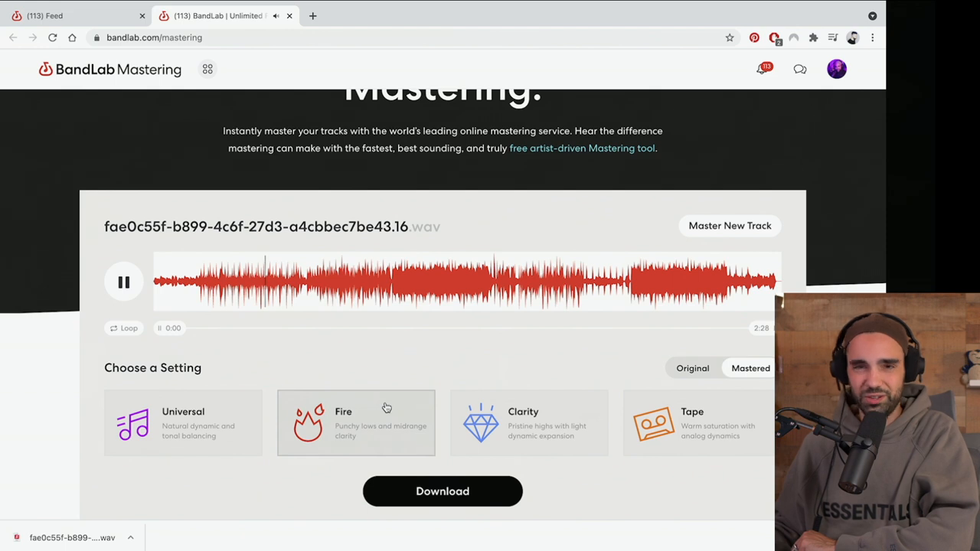
{"action": "scroll", "scroll_direction": "down", "scroll_amount": 3}
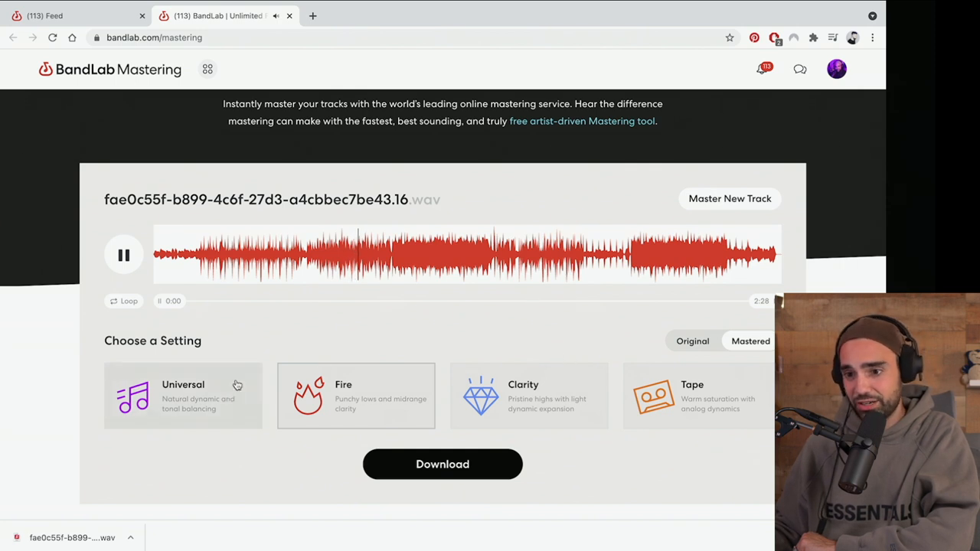
{"action": "left_click", "coordinate": [692, 341]}
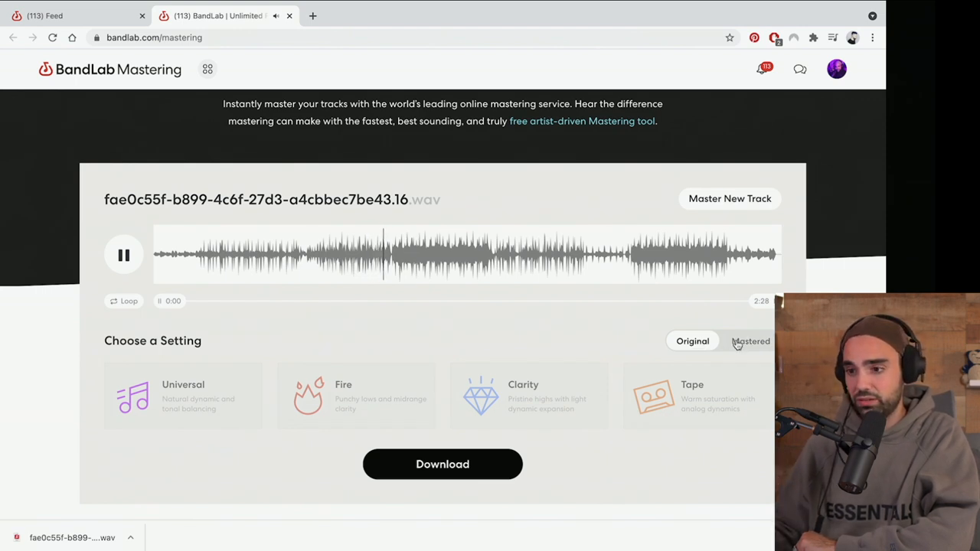
{"action": "left_click", "coordinate": [355, 396]}
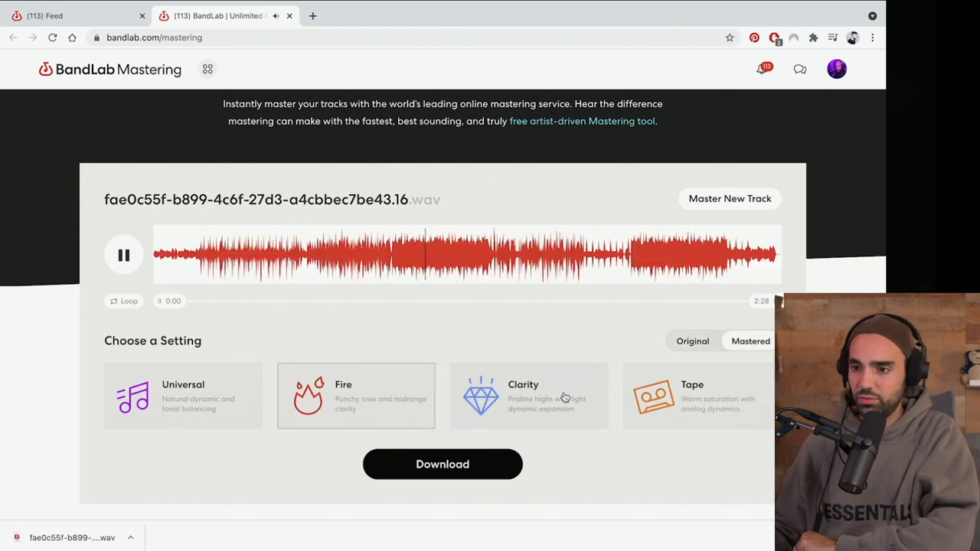
Audition the Clarity preset, then switch the master to the Tape preset.
{"action": "left_click", "coordinate": [529, 396]}
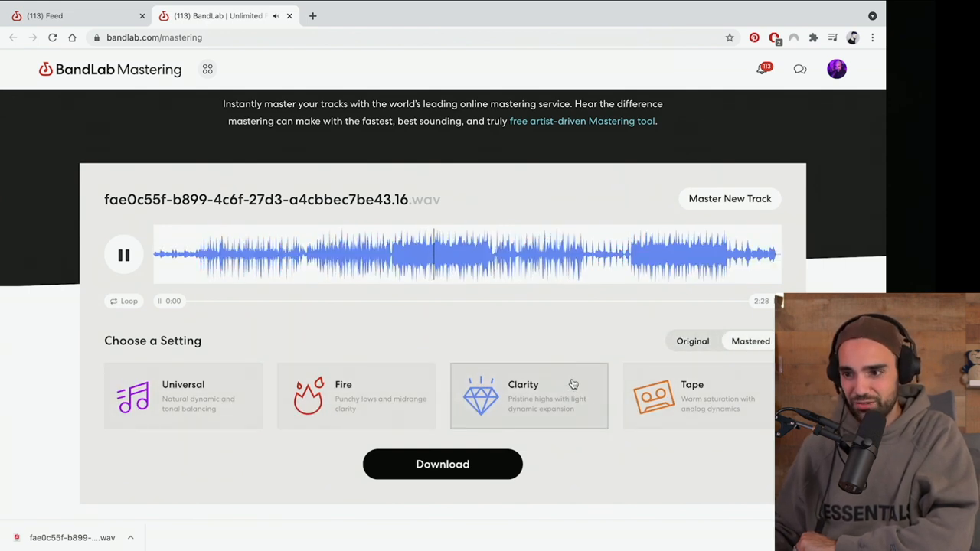
{"action": "mouse_move", "coordinate": [585, 345]}
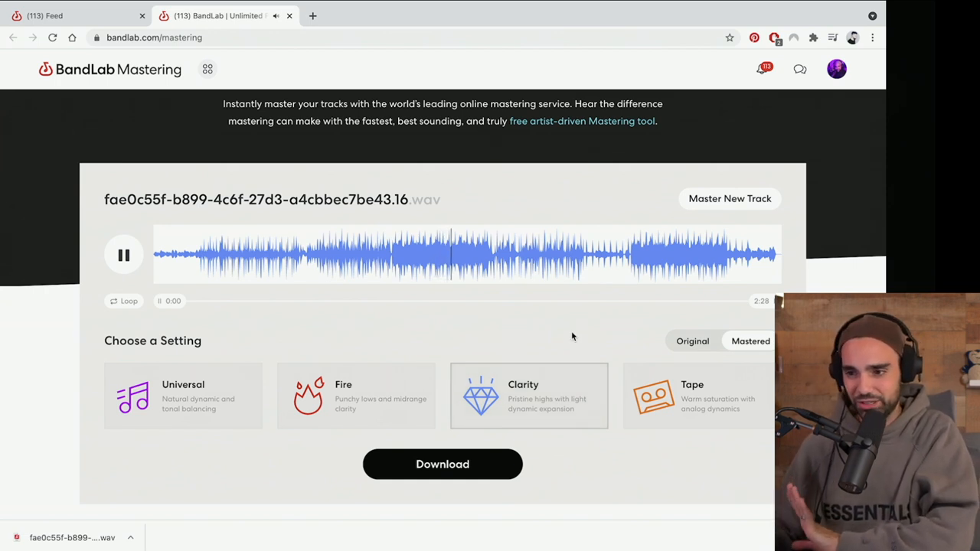
{"action": "mouse_move", "coordinate": [640, 367]}
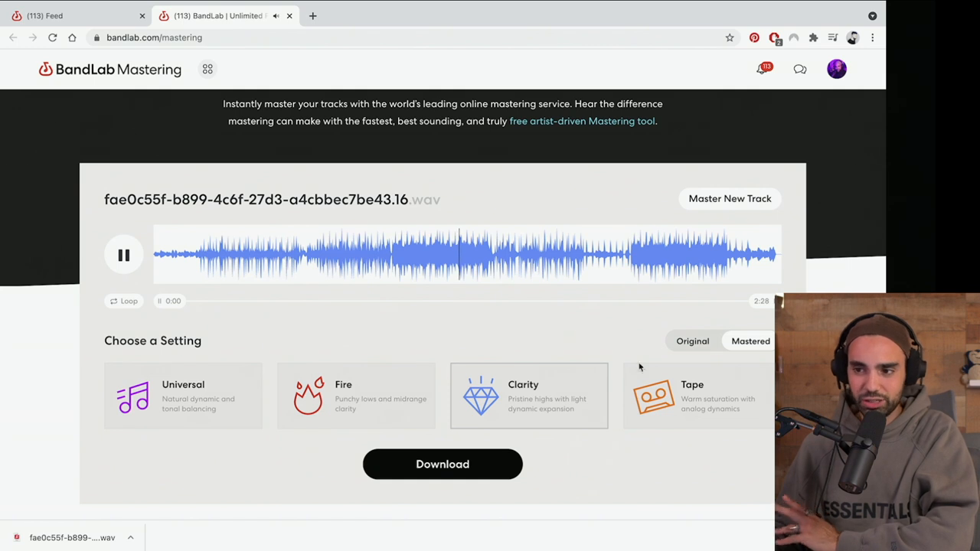
{"action": "left_click", "coordinate": [697, 396]}
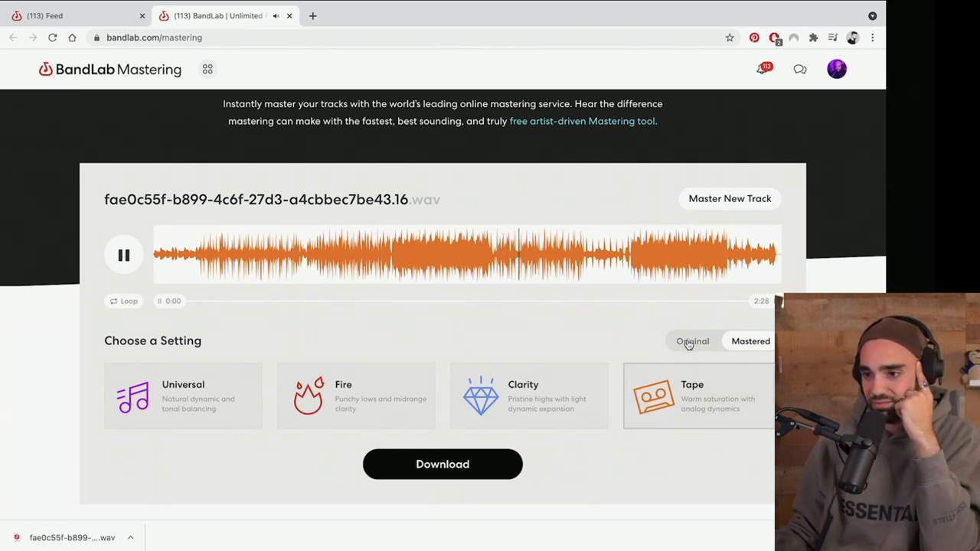
Return to Fire, compare with the original and Universal, and settle on Fire.
{"action": "left_click", "coordinate": [692, 341]}
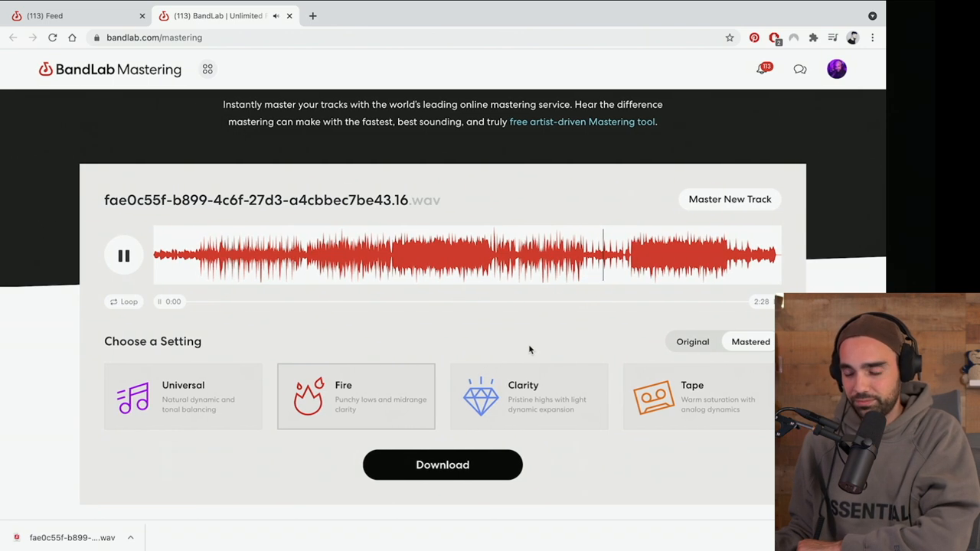
{"action": "mouse_move", "coordinate": [619, 270]}
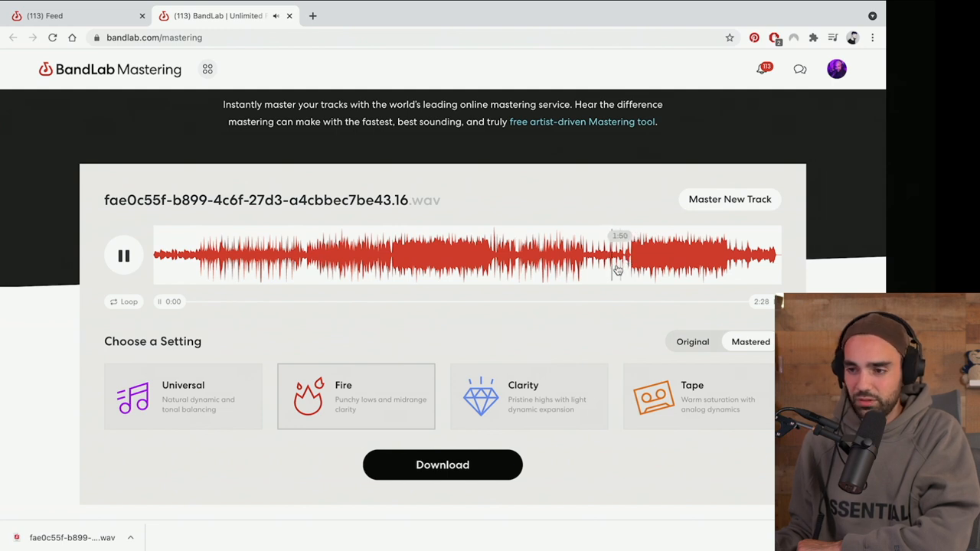
{"action": "mouse_move", "coordinate": [601, 283]}
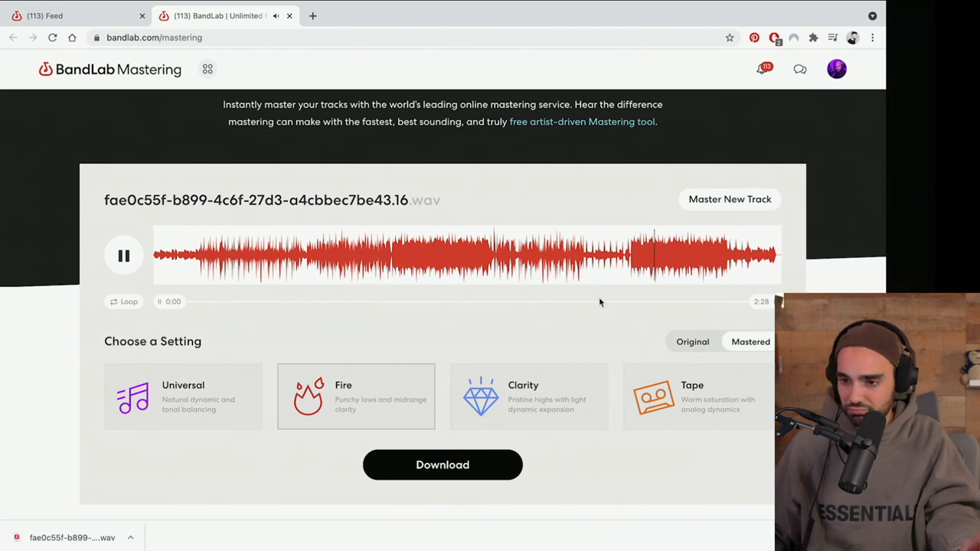
{"action": "left_click", "coordinate": [692, 342]}
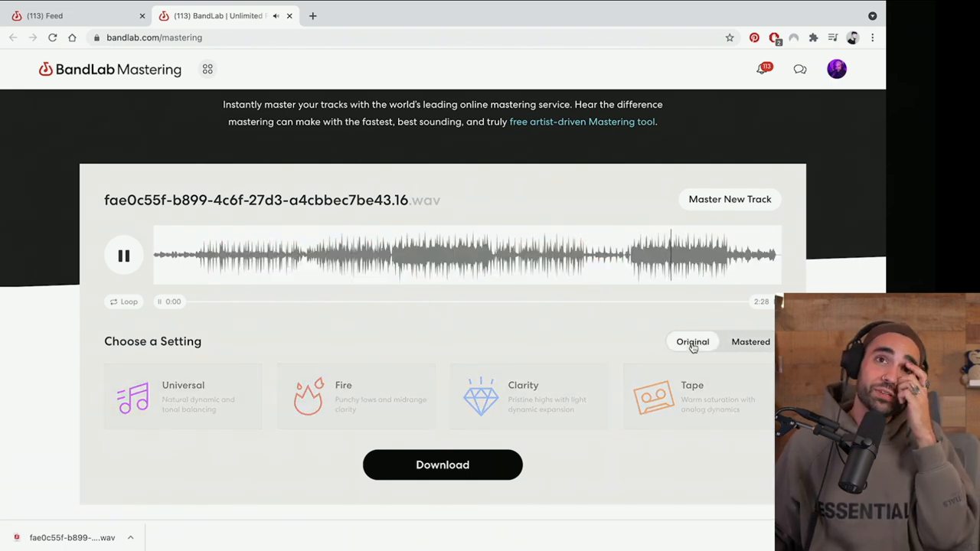
{"action": "left_click", "coordinate": [751, 342]}
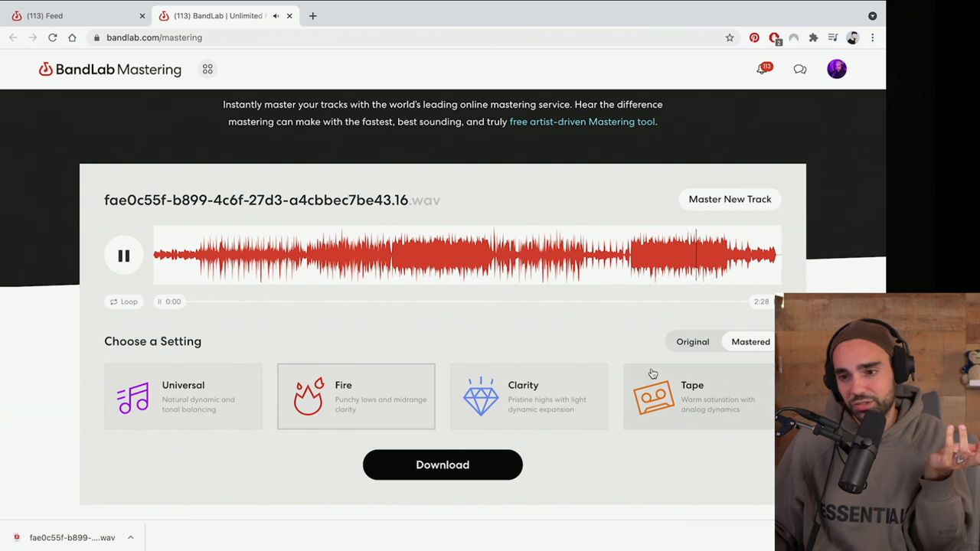
{"action": "left_click", "coordinate": [183, 396]}
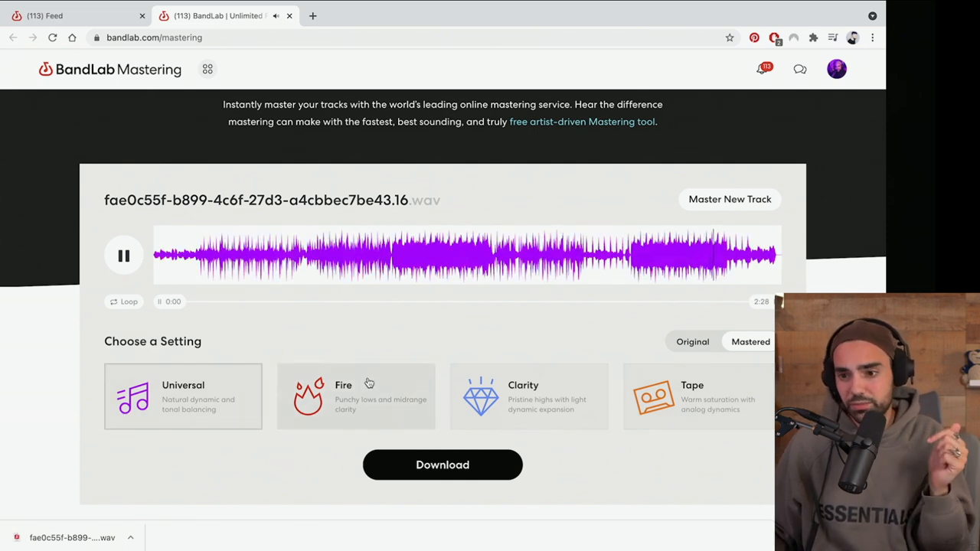
{"action": "left_click", "coordinate": [355, 396]}
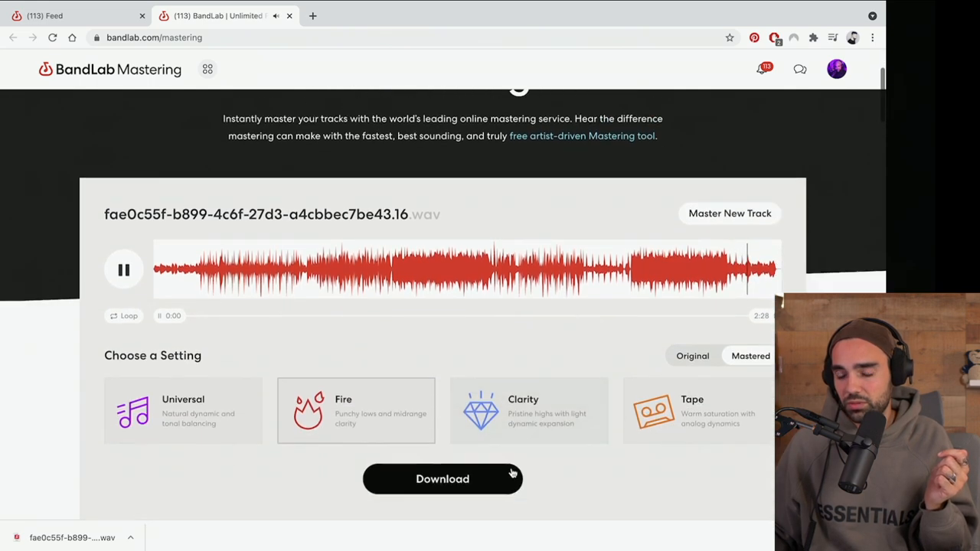
Download the Fire-mastered track, bringing up the save-to-BandLab and share prompt.
{"action": "left_click", "coordinate": [442, 479]}
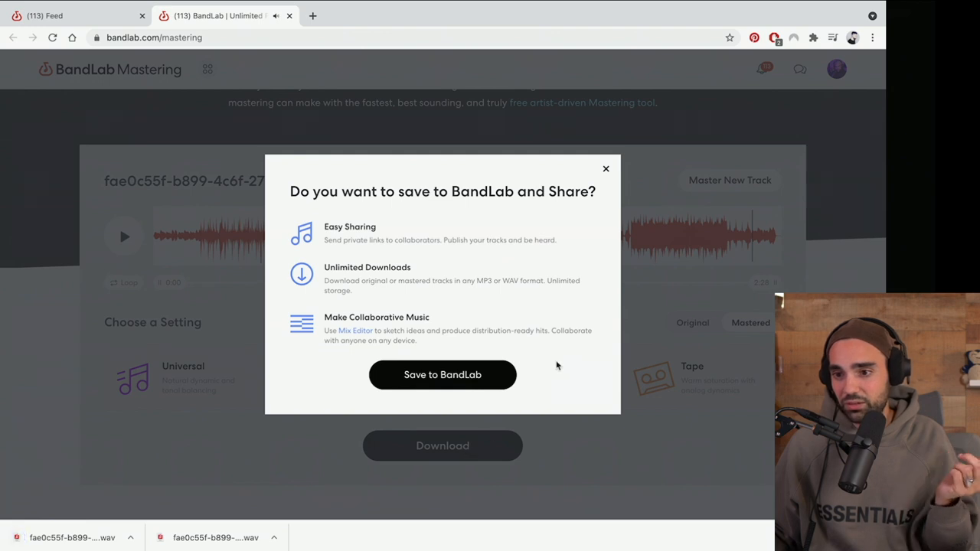
{"action": "mouse_move", "coordinate": [505, 196]}
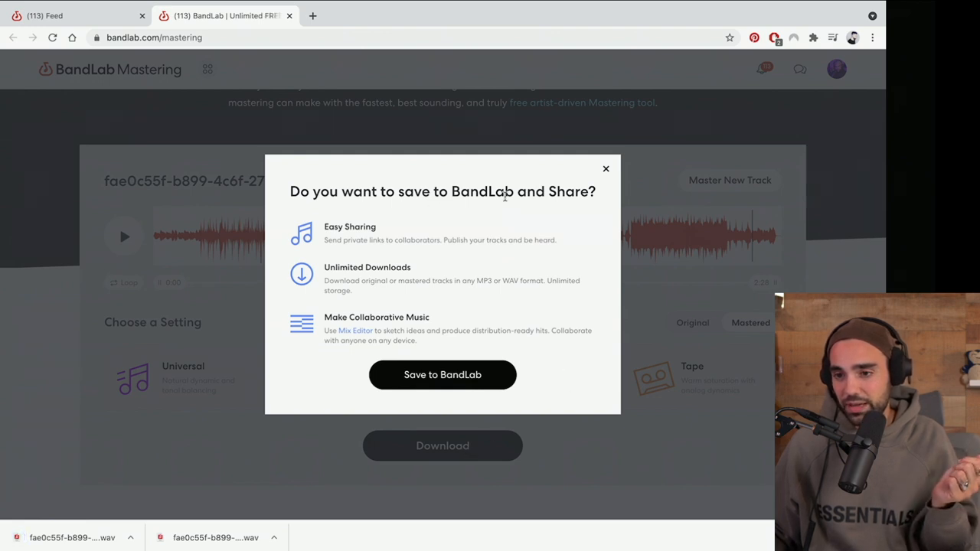